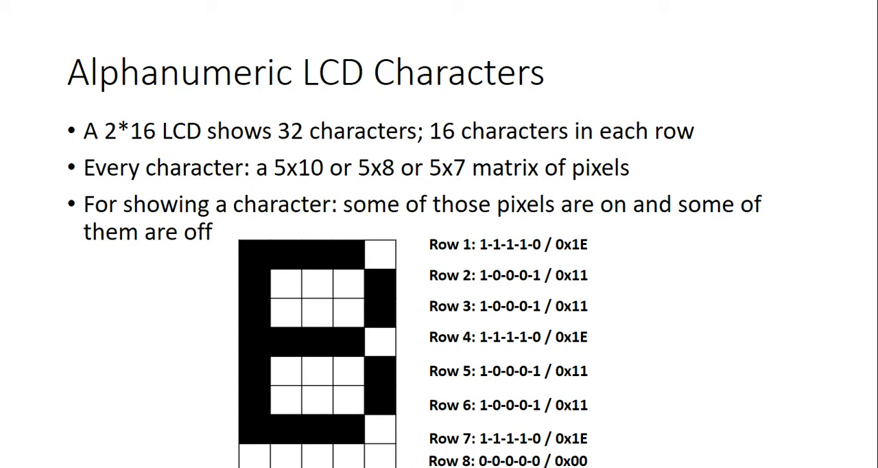
Advance the slideshow past the Alphanumeric LCD Characters slide to the 4-bit Mode slide
key(Right)
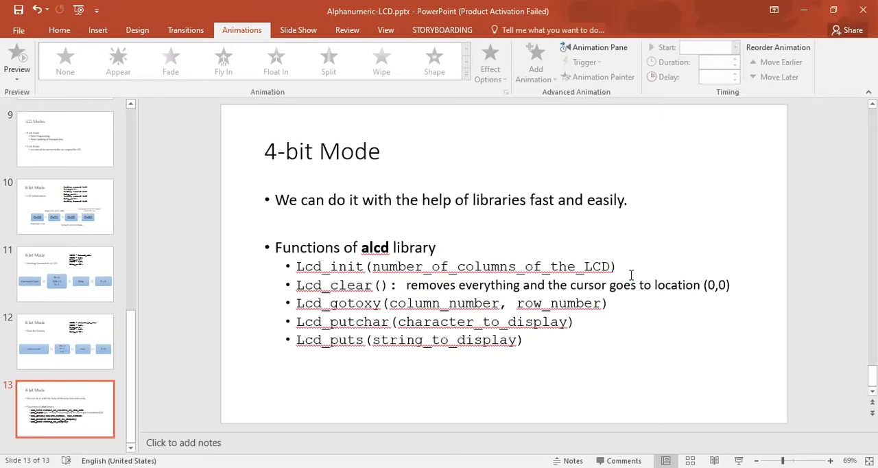
Switch from PowerPoint to CodeVisionAVR and begin a new CodeWizardAVR project for the AT90/ATtiny/ATmega family
key(alt+tab)
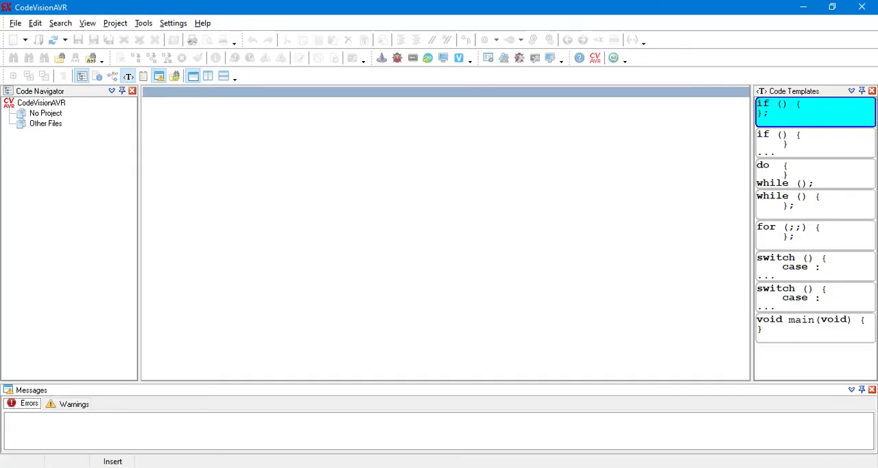
click(15, 23)
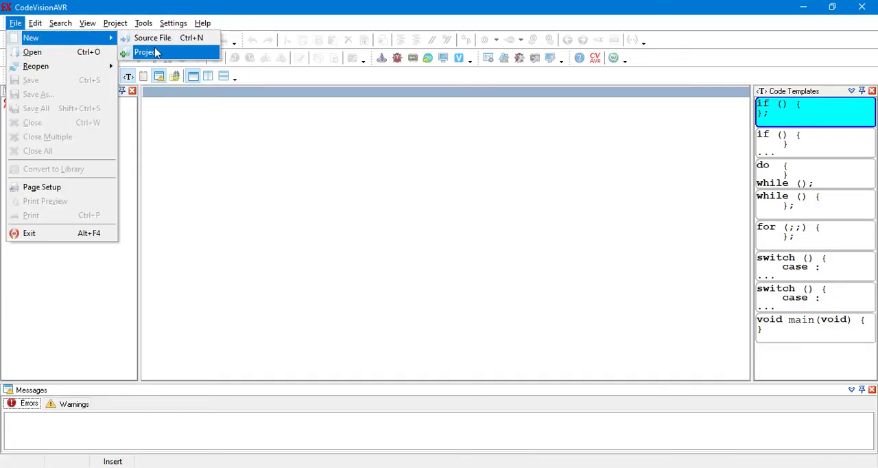
click(144, 52)
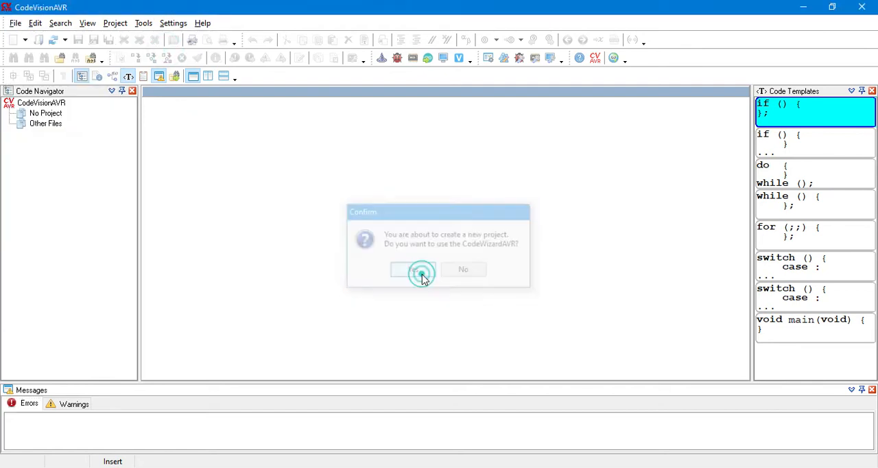
click(420, 269)
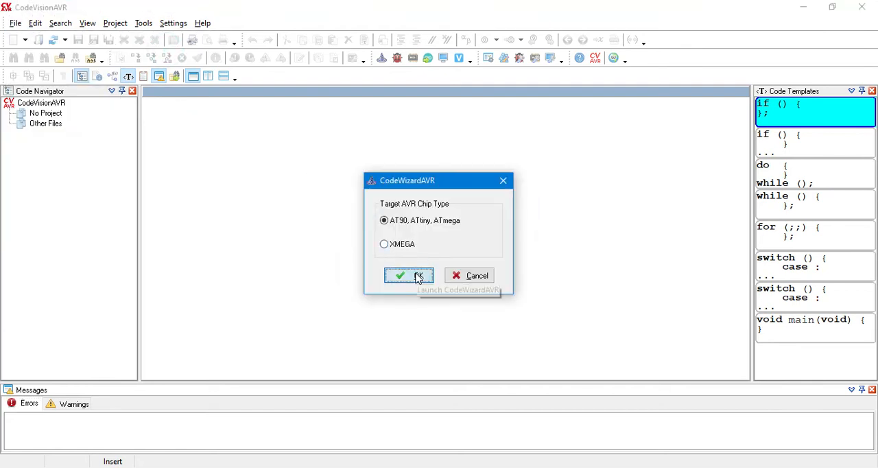
click(408, 275)
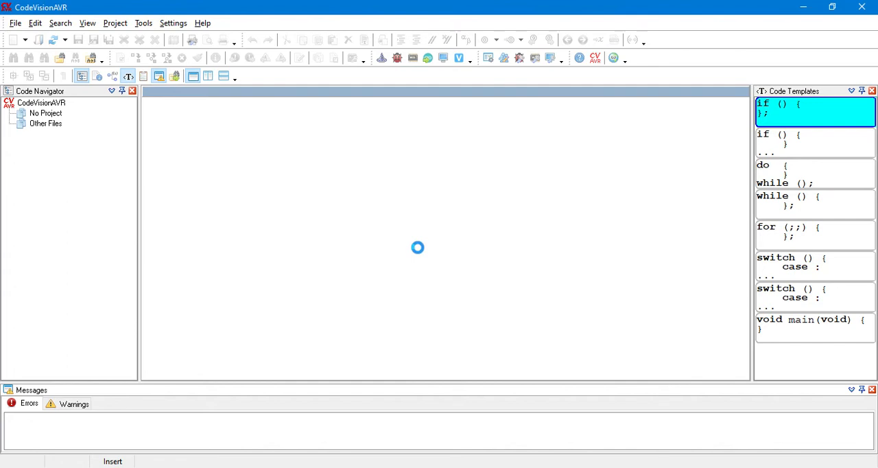
mouse_move(348, 235)
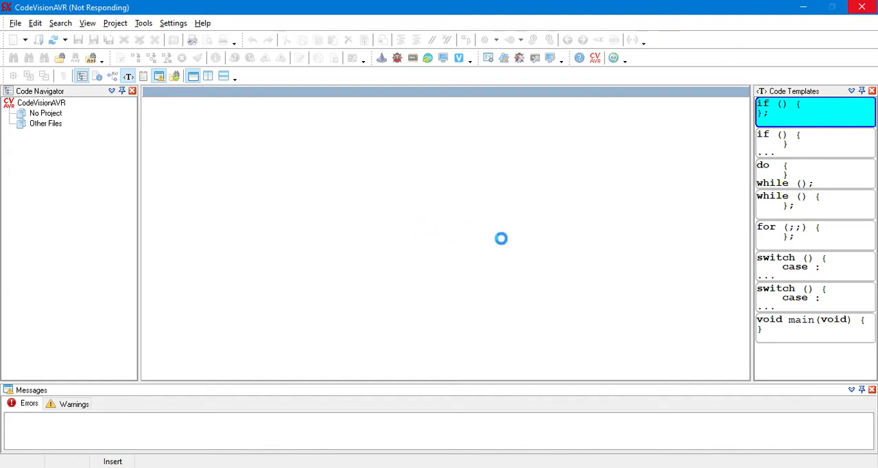
mouse_move(615, 311)
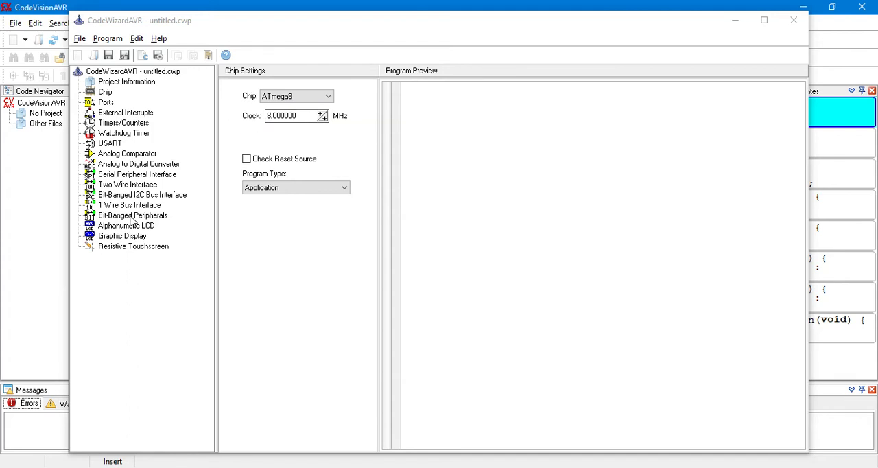
Enable alphanumeric LCD support with an HD44780 controller at 16 characters per line
click(127, 226)
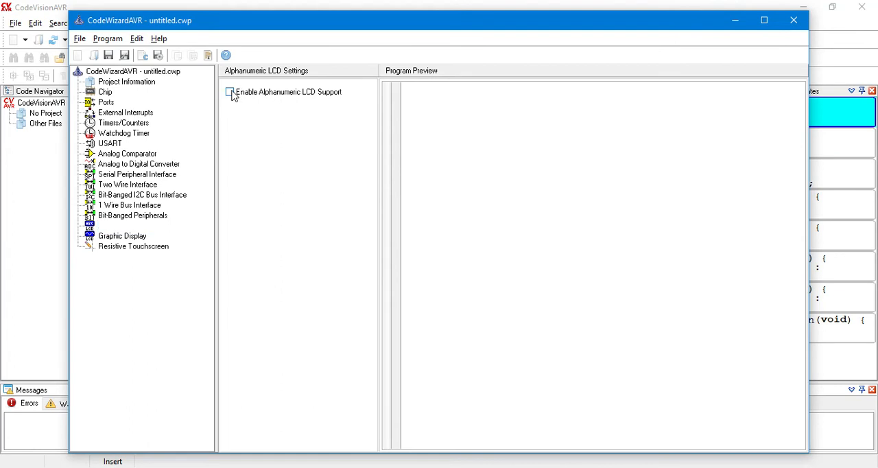
click(230, 91)
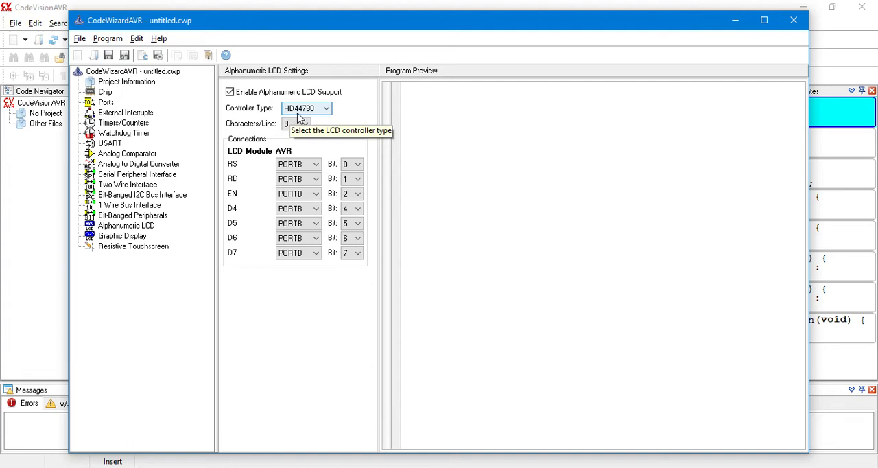
mouse_move(313, 118)
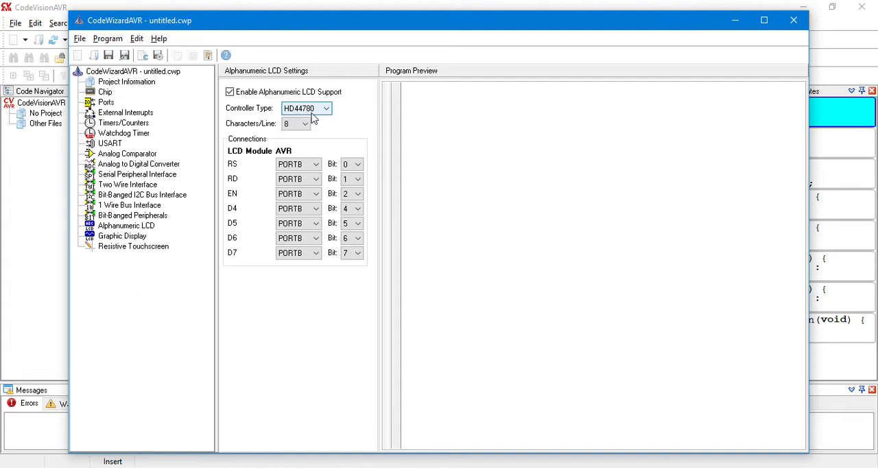
mouse_move(294, 127)
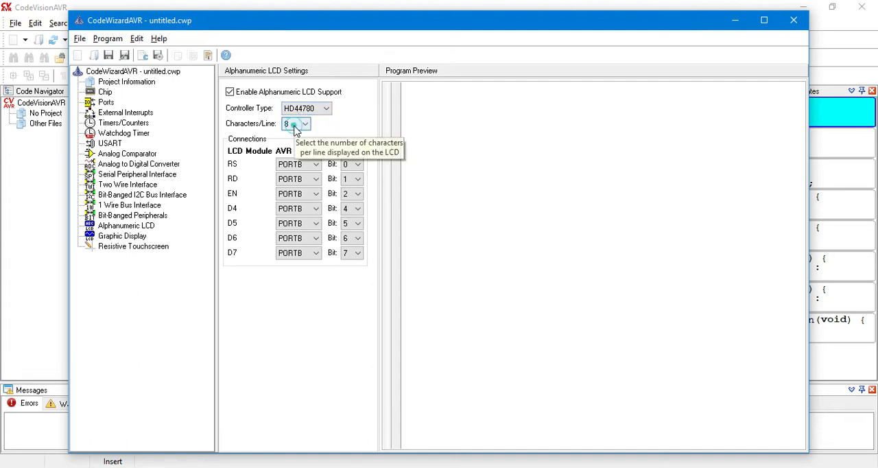
click(304, 123)
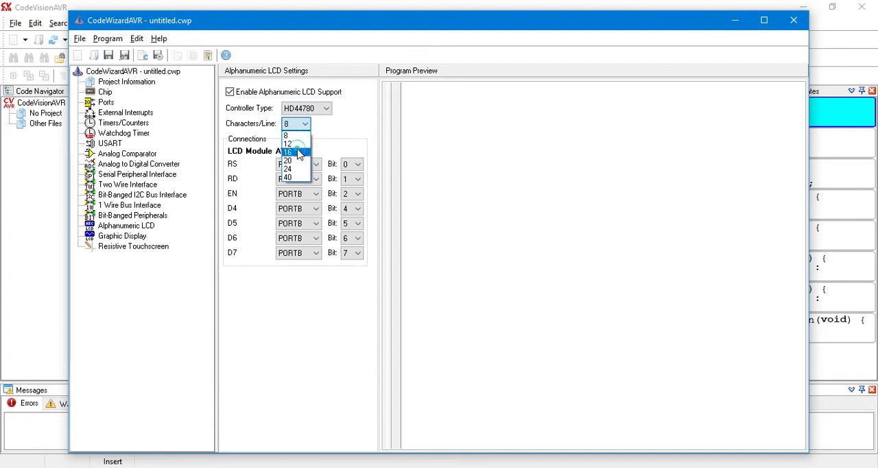
click(288, 151)
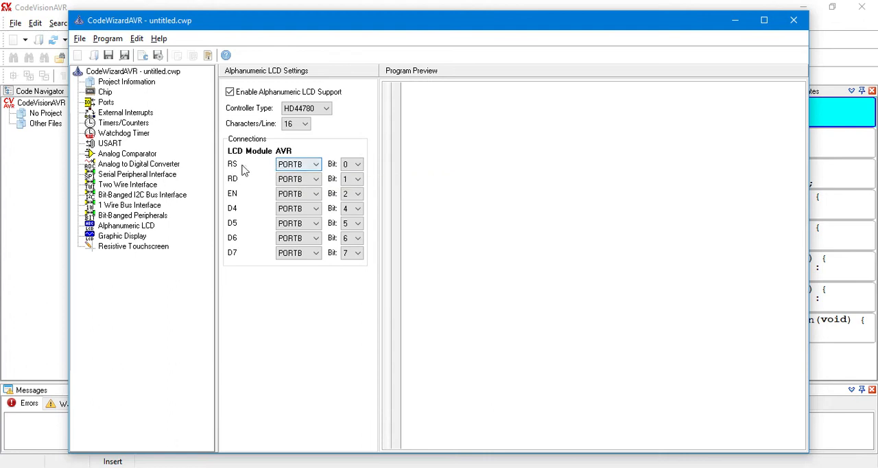
Move the RS, RD and EN lines to PORTD, leaving D4–D7 on PORTB 4–7
click(316, 164)
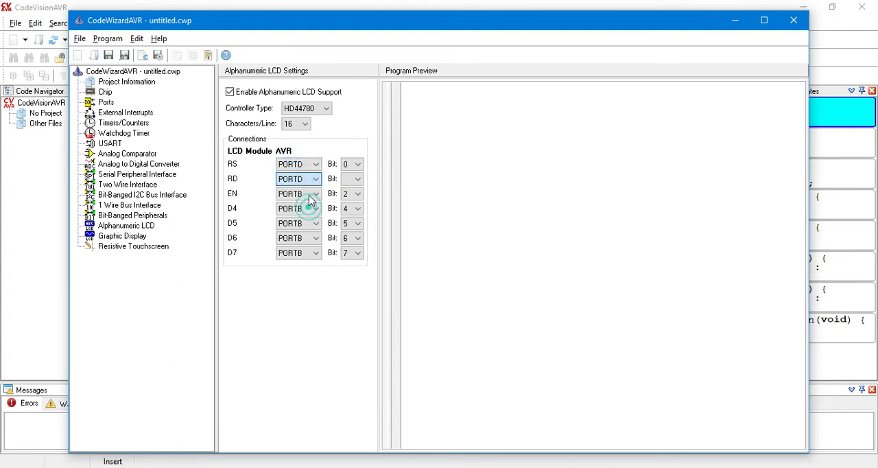
click(315, 193)
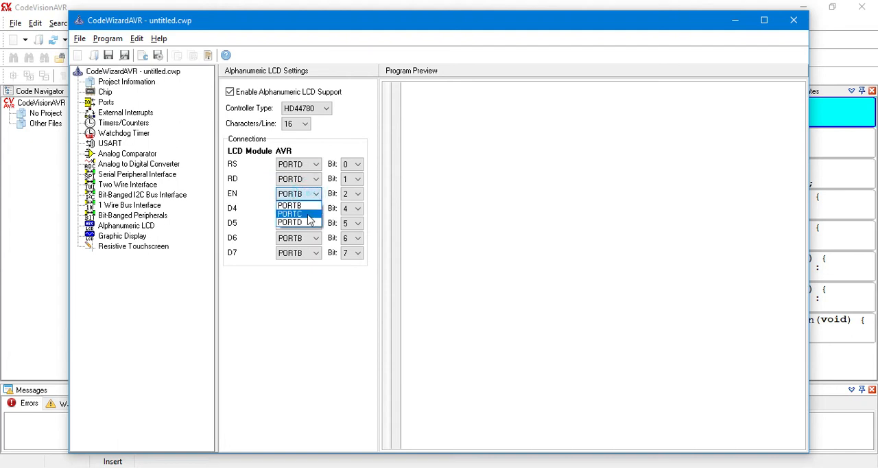
click(290, 205)
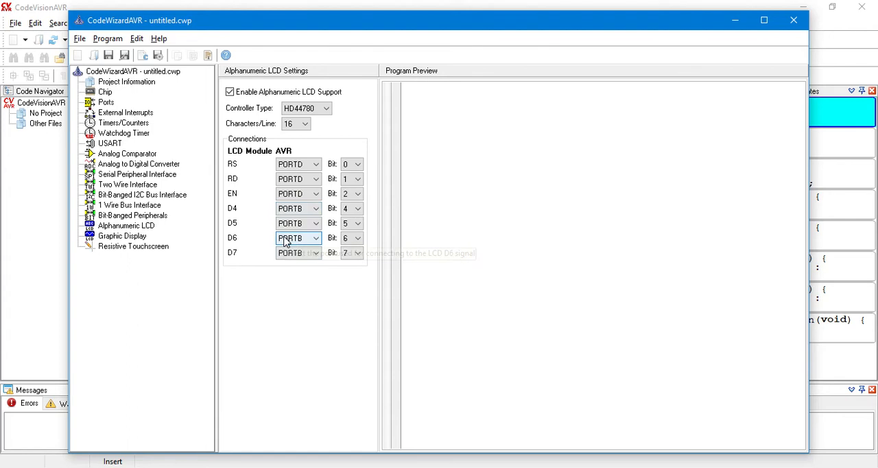
mouse_move(298, 238)
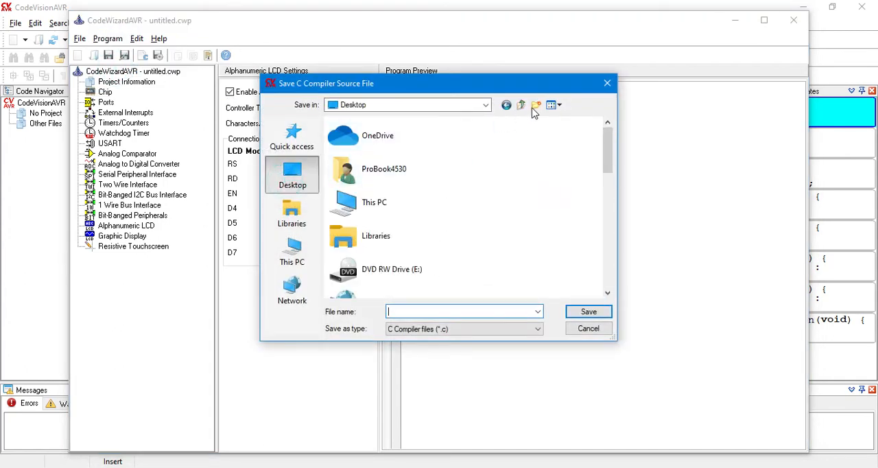
Create a prj folder on the Desktop and save the .c, .prj and .cwp files there as LCD
click(536, 105)
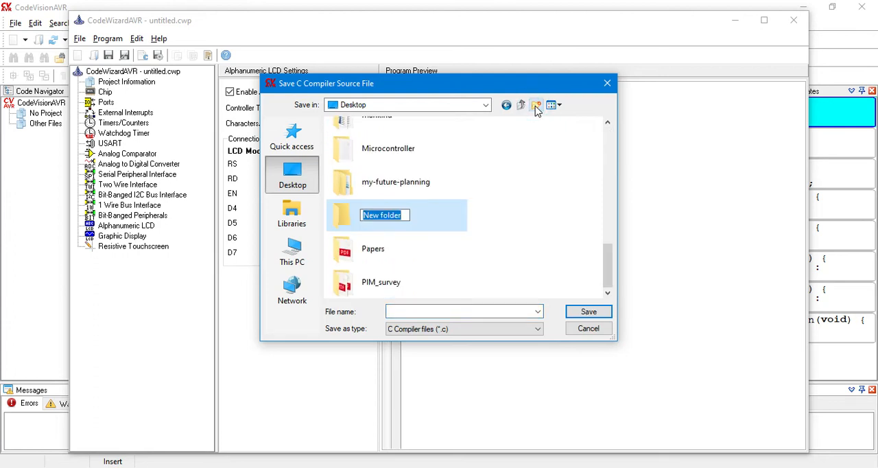
text(prj)
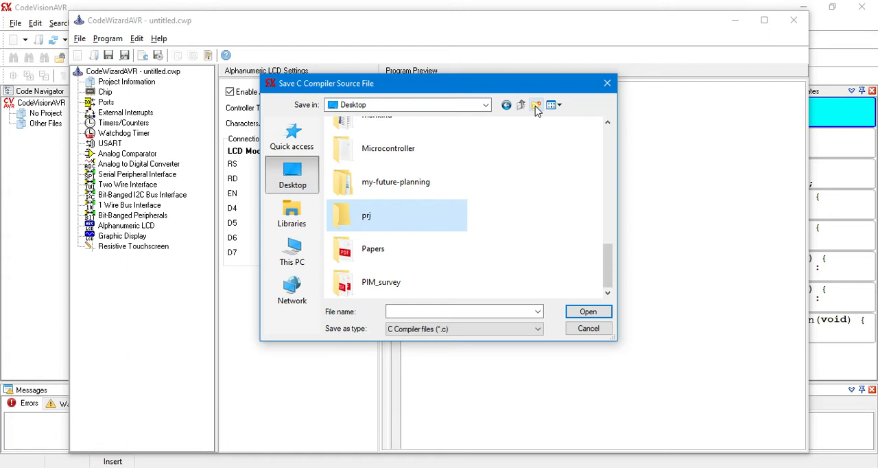
double_click(366, 215)
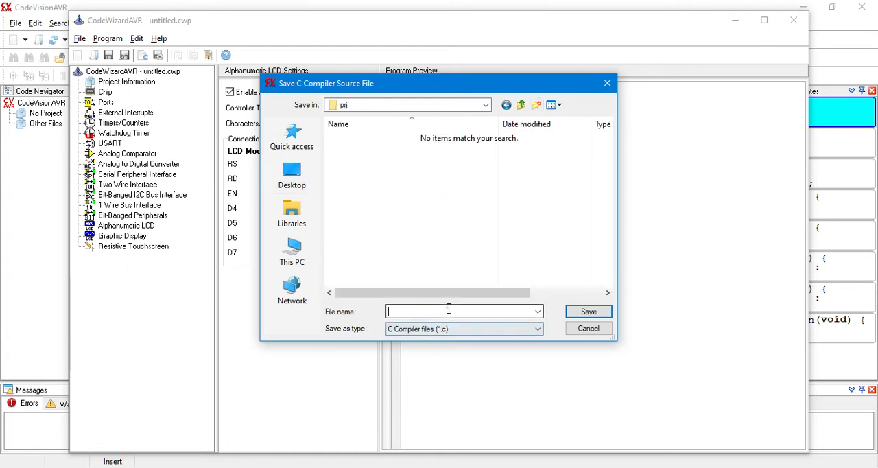
text(LCD)
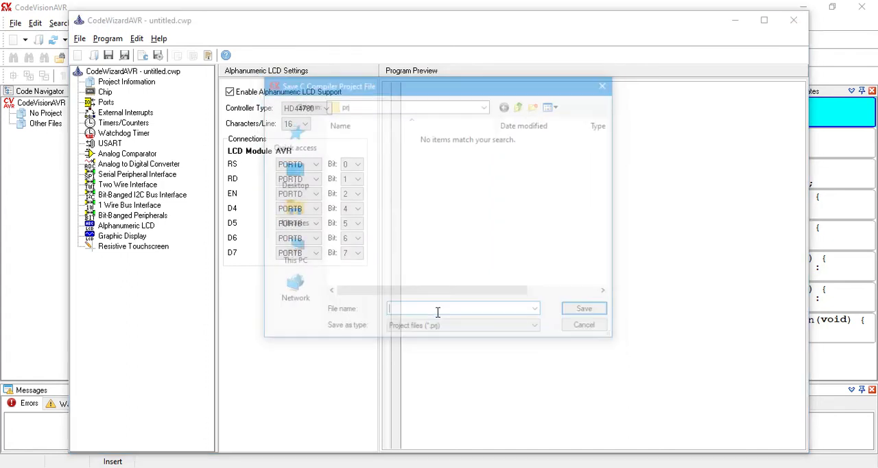
text(LCD)
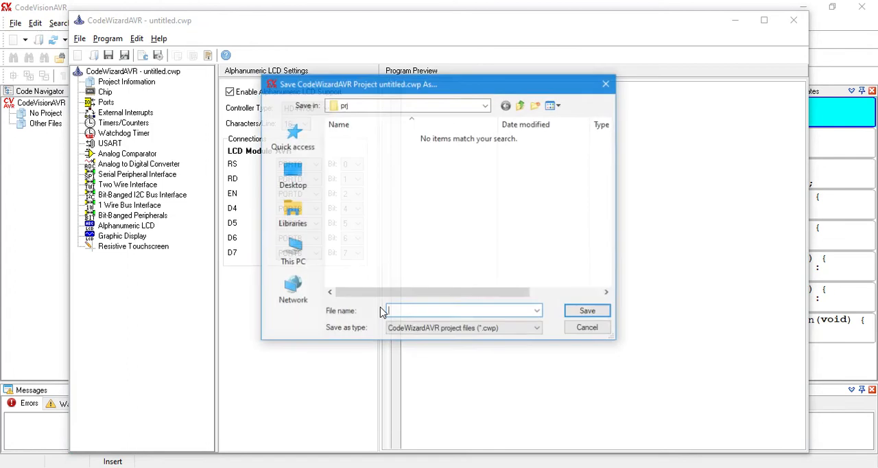
text(LCD)
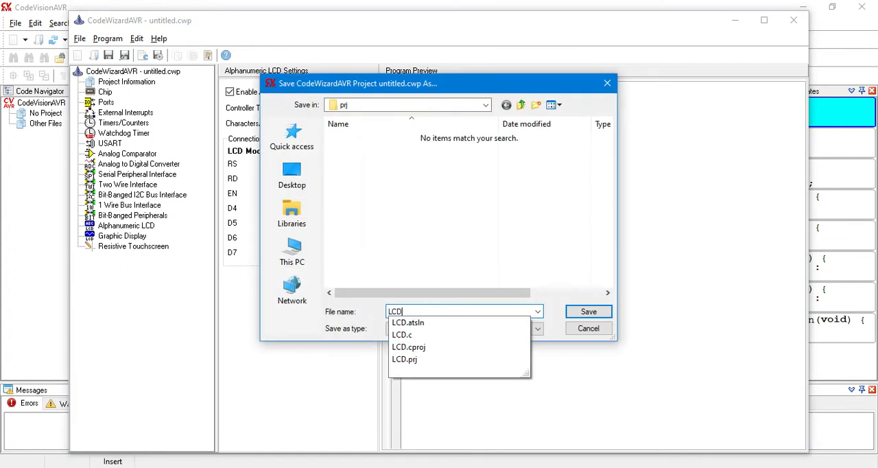
click(588, 311)
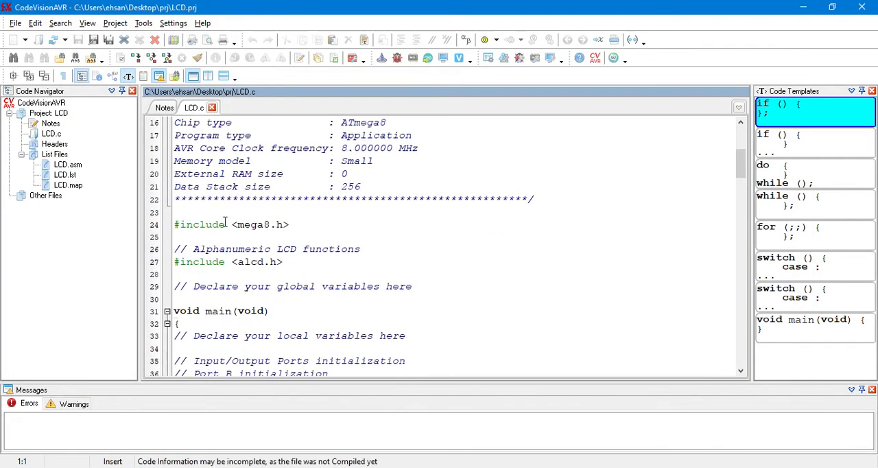
Remove the empty while(1) loop from main in LCD.c
scroll(down, 3)
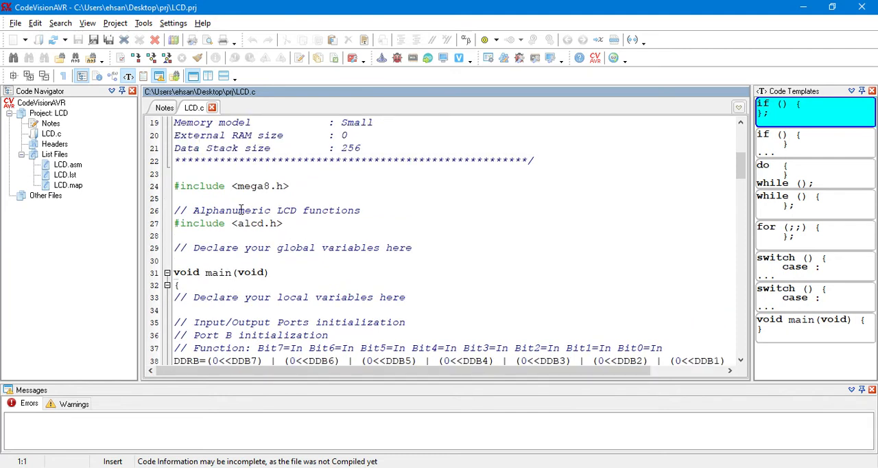
scroll(down, 3)
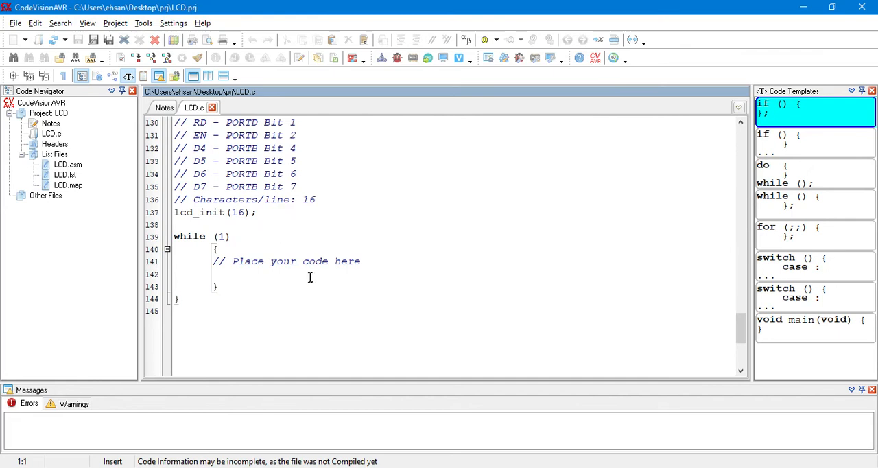
drag(174, 236, 219, 286)
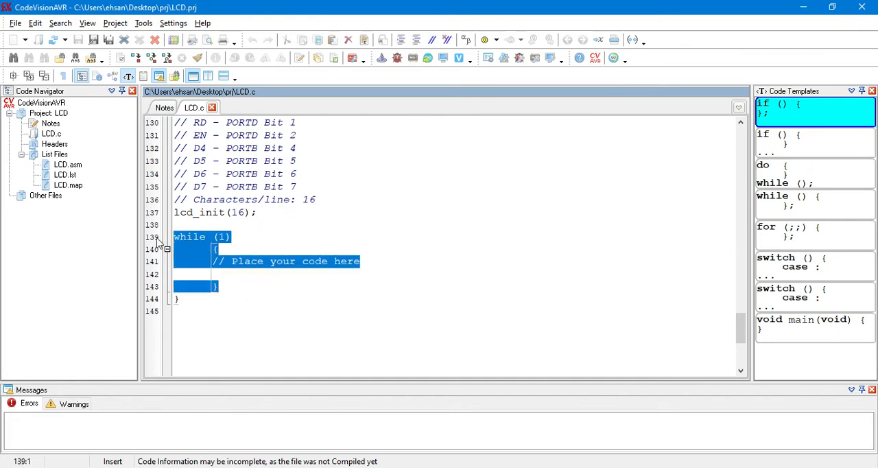
key(Delete)
text(lcd)
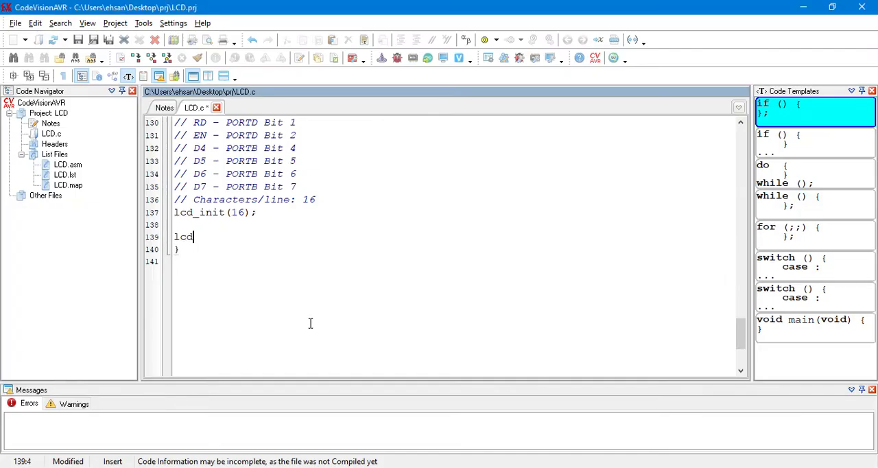
Add lcd_clear(); and lcd_puts("Hello LCD!"); after lcd_init(16)
text(_clear();)
text(lcd_put)
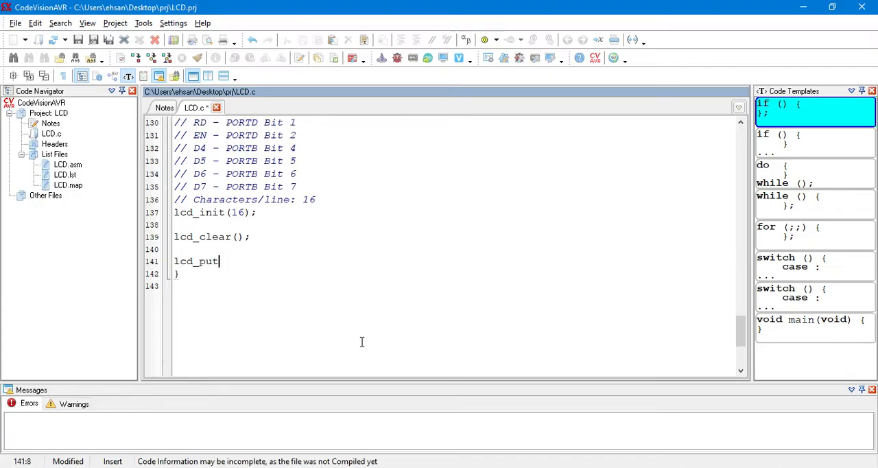
text(s())
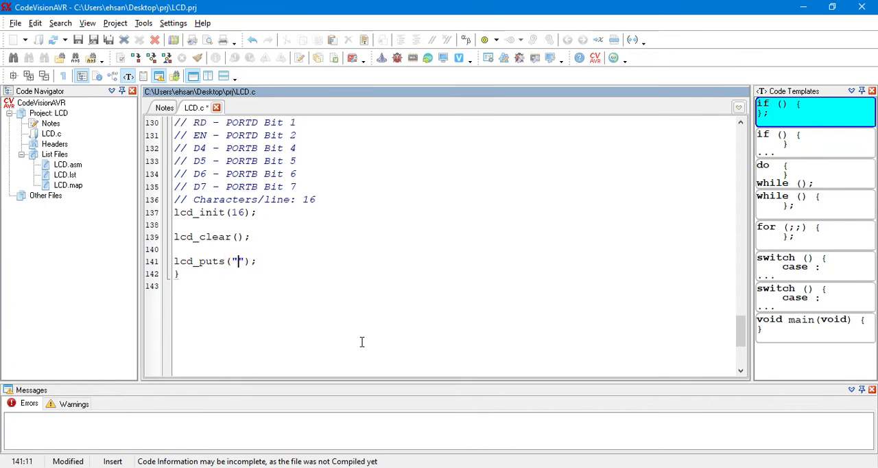
text(Hell)
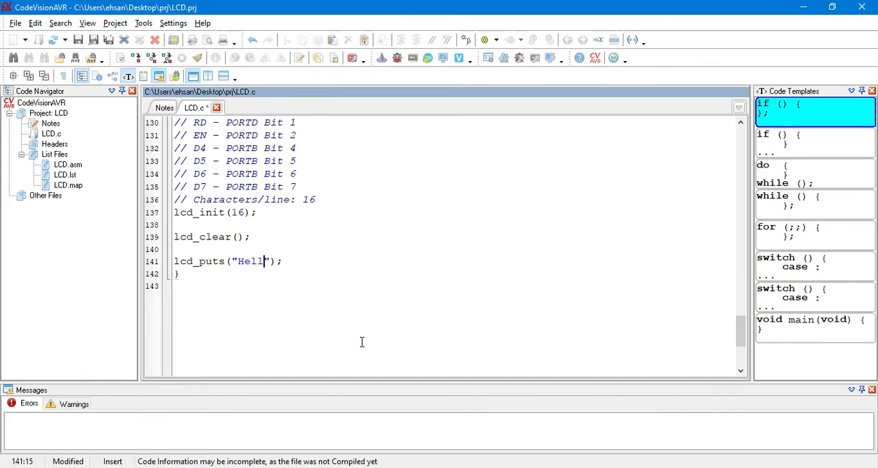
text(LCD)
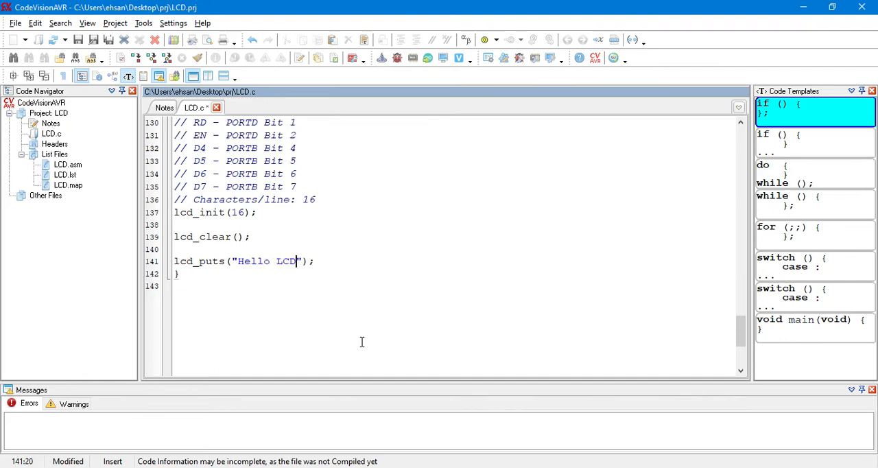
text(!)
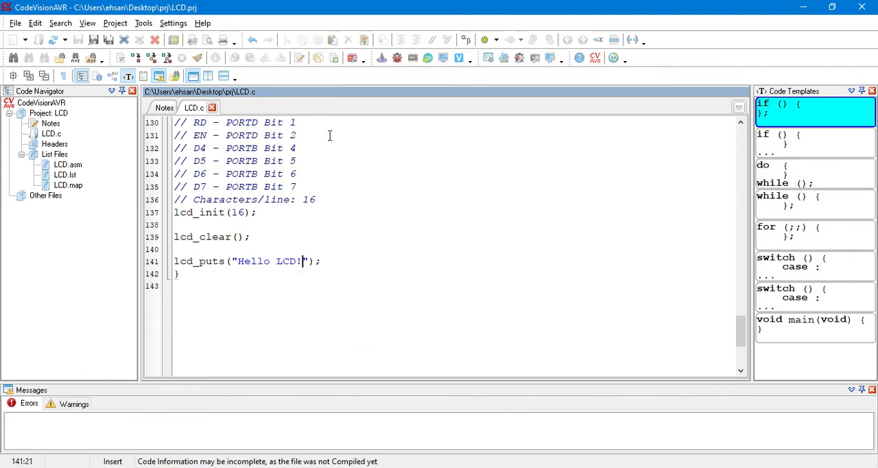
click(115, 22)
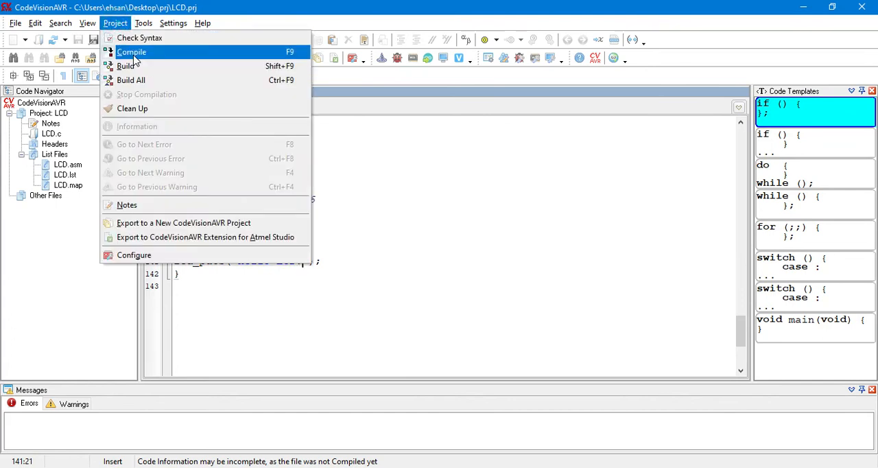
Compile the LCD project with no errors or warnings and dismiss the Information report
click(131, 52)
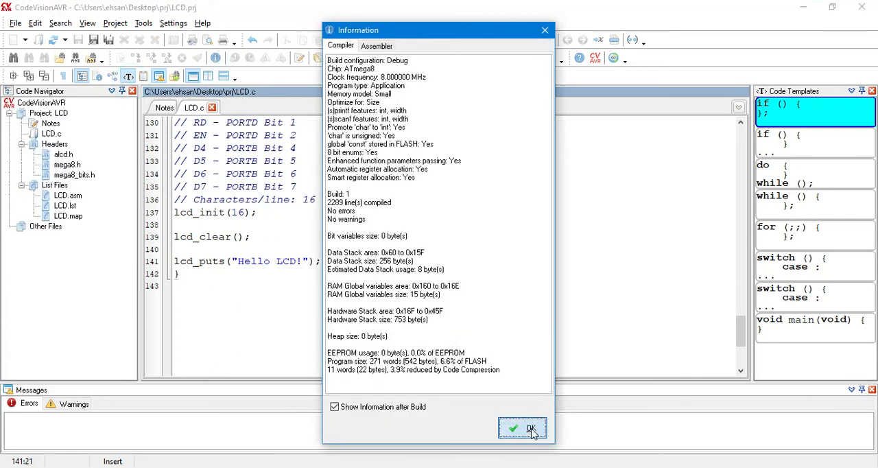
click(523, 428)
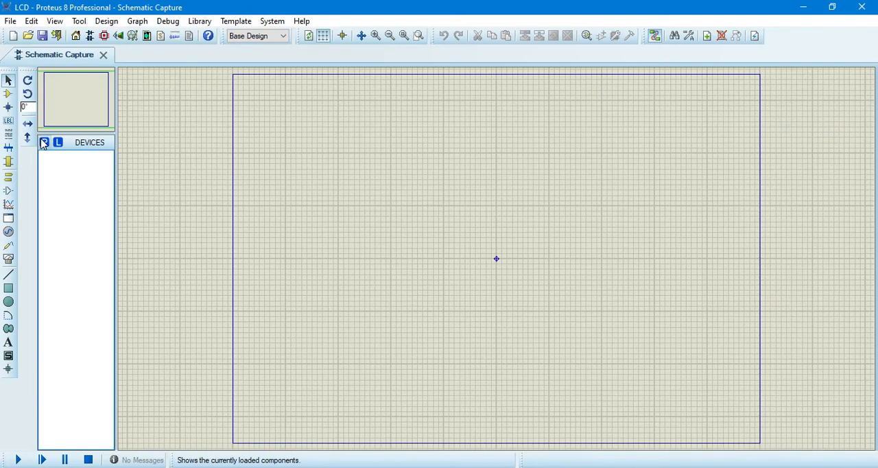
Pick ATMEGA8 and 16_X_2_LCD from the device library and place both on the sheet
click(44, 142)
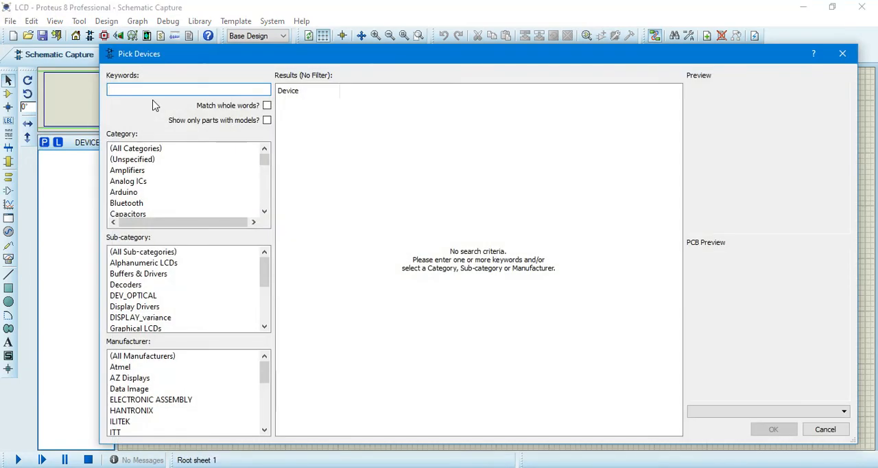
text(a)
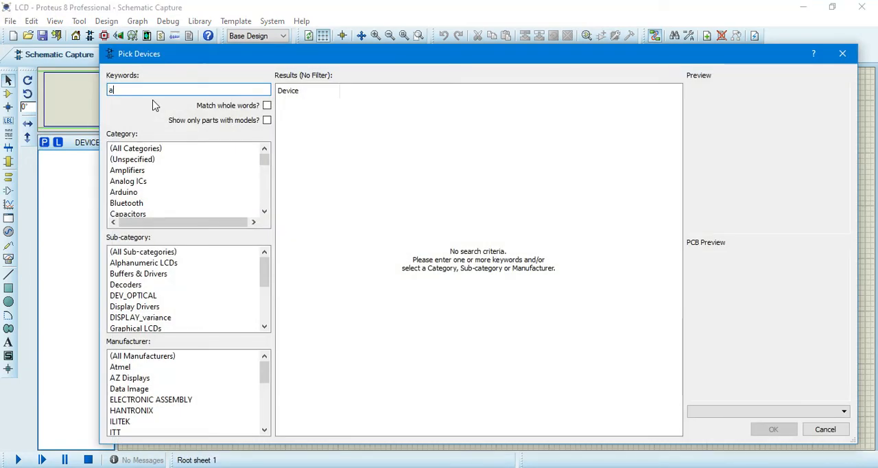
text(tmega8)
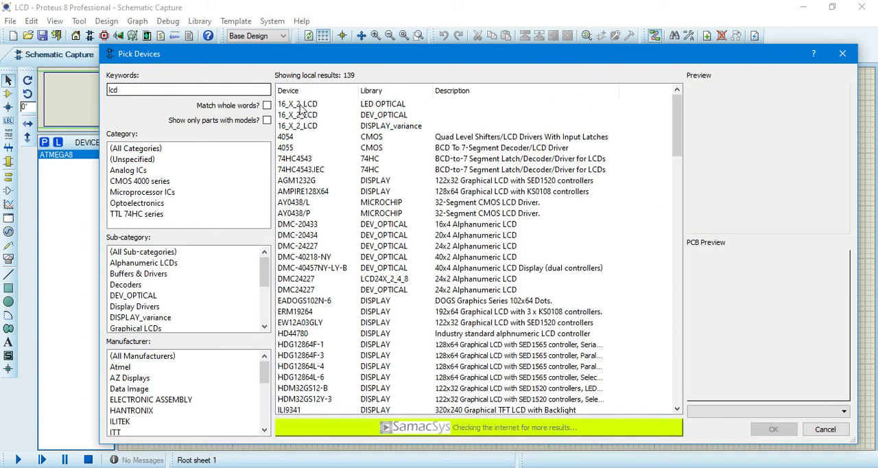
click(298, 103)
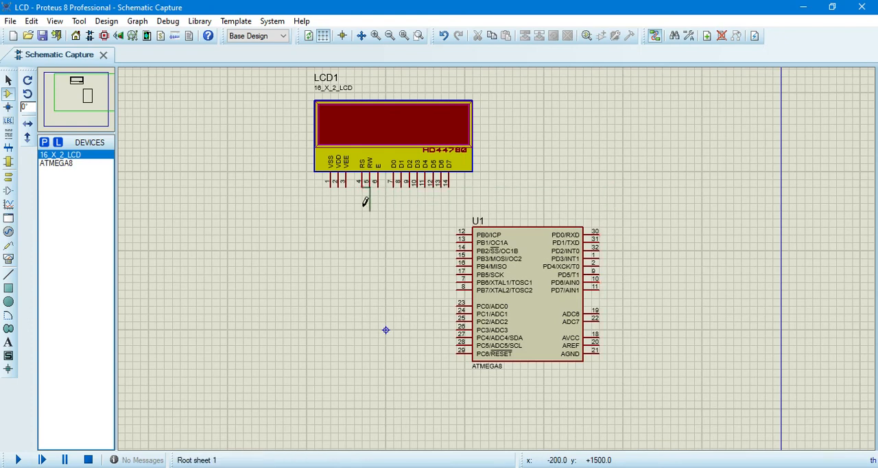
Wire LCD pins RS, RW and E to ATMEGA8 pins PD0, PD1 and PD2
drag(365, 202, 623, 214)
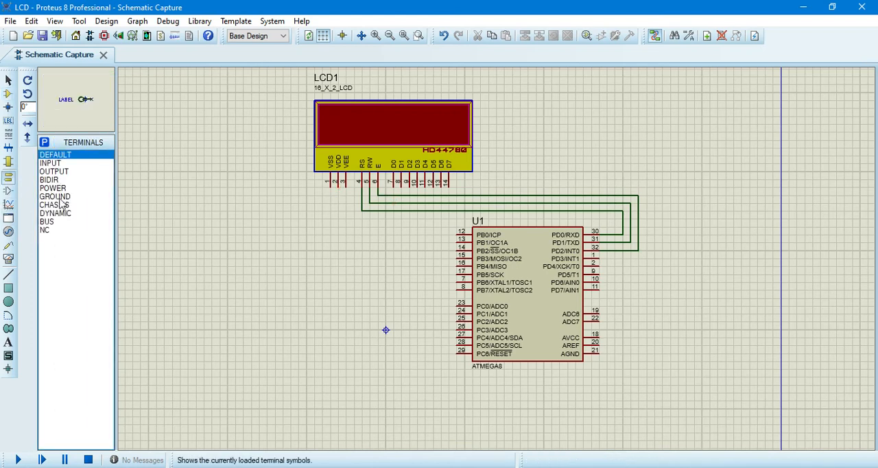
Place POWER and GROUND terminals and wire them to the LCD supply pins
click(52, 188)
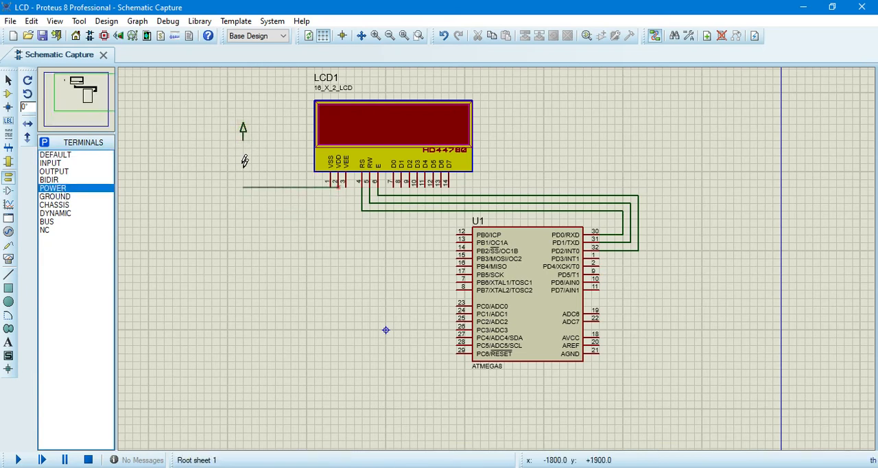
drag(336, 185, 268, 226)
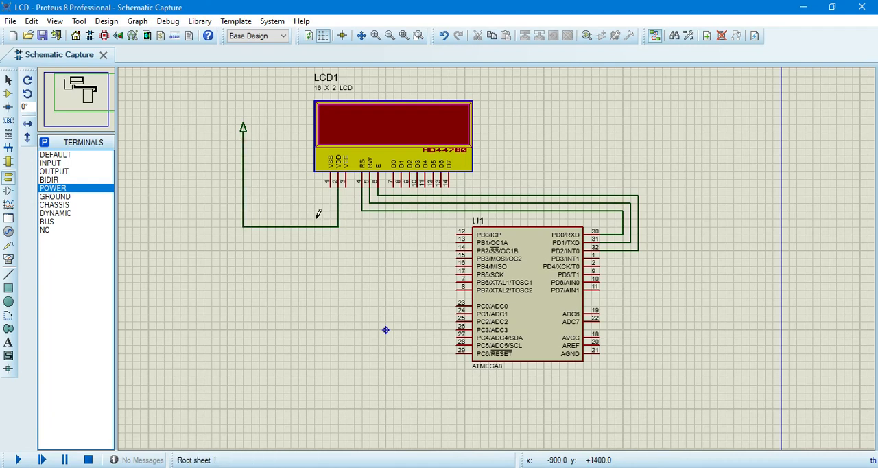
mouse_move(61, 204)
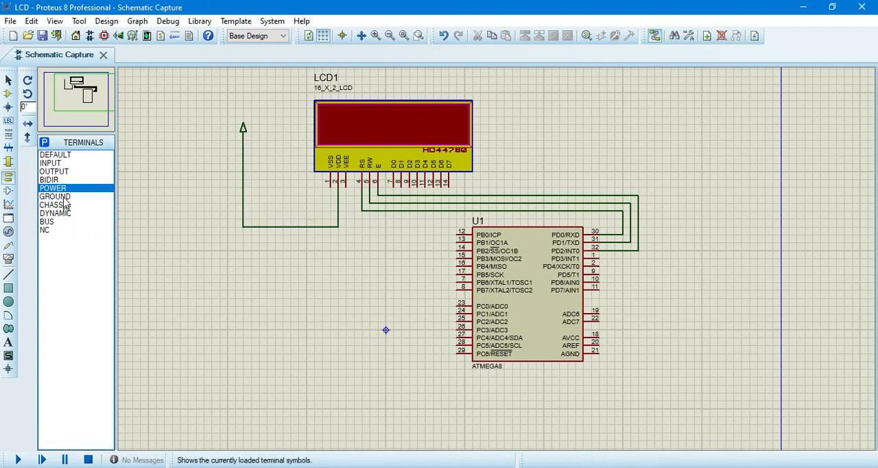
click(54, 196)
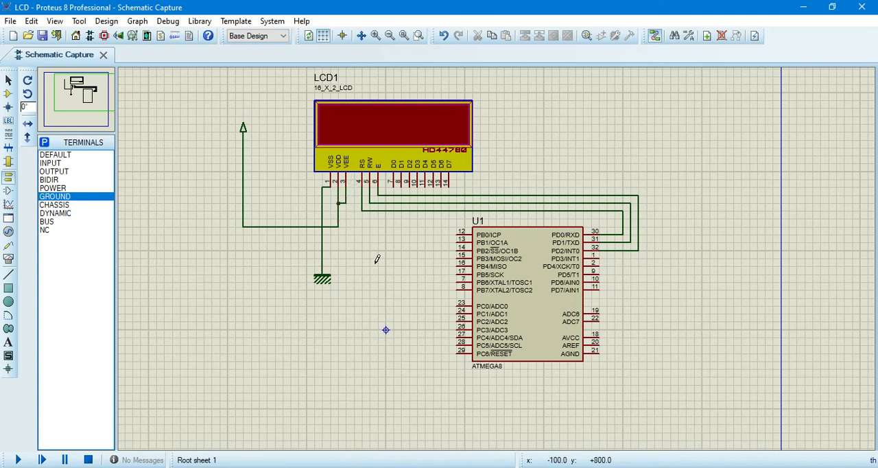
mouse_move(427, 226)
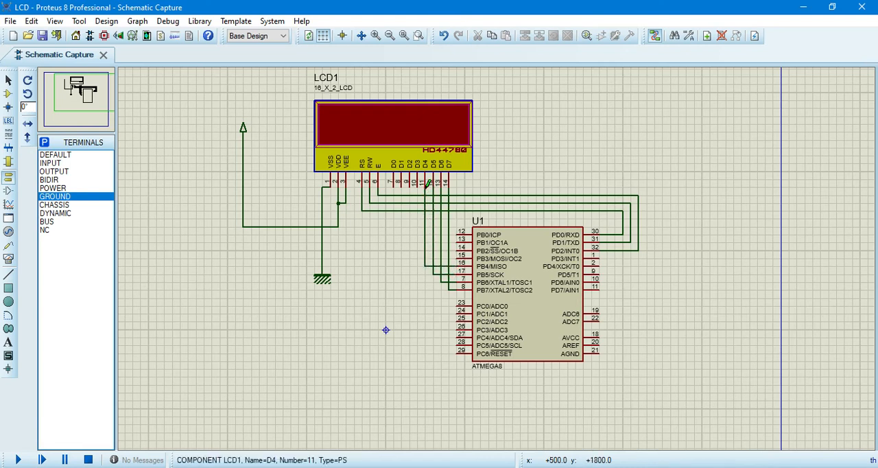
Set the ATmega8's Program File to LCD.hex and its clock frequency to 8MHz
double_click(524, 274)
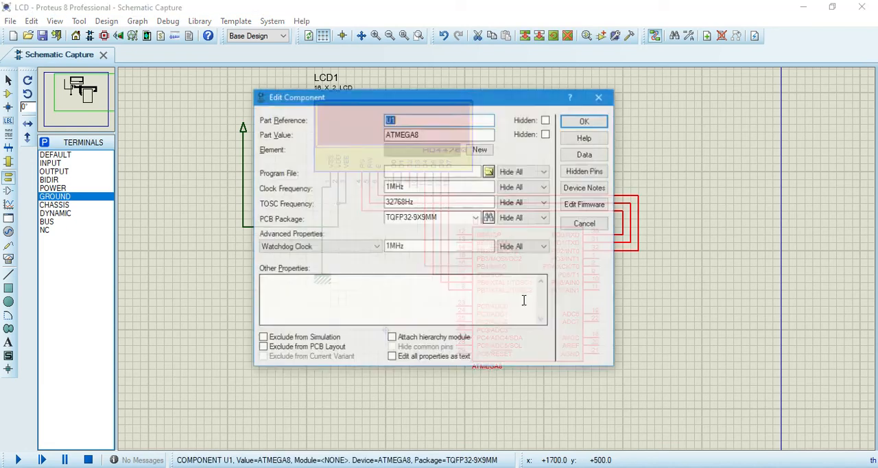
click(488, 171)
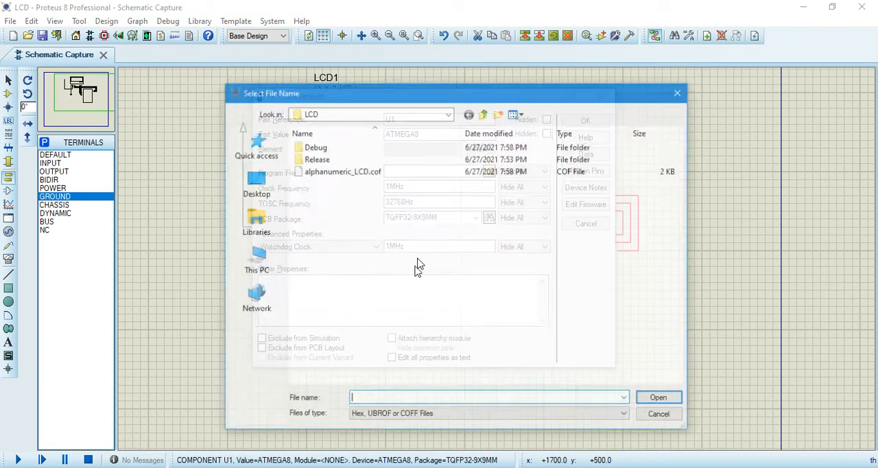
click(255, 181)
text(8)
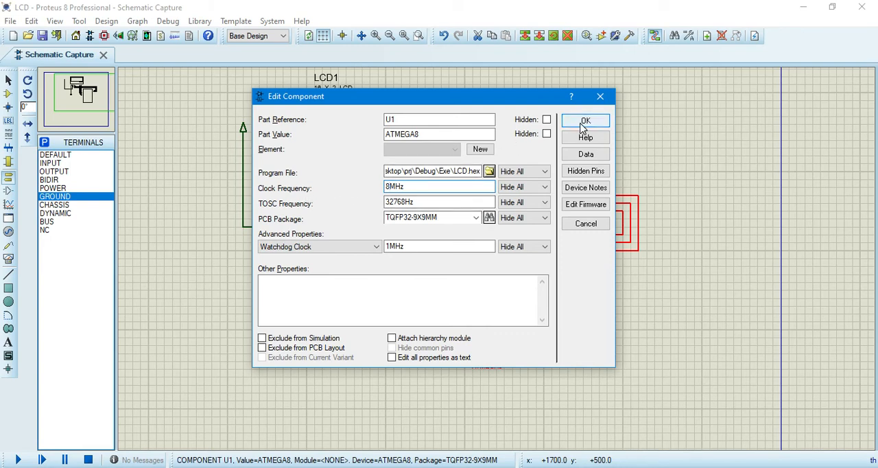
click(585, 120)
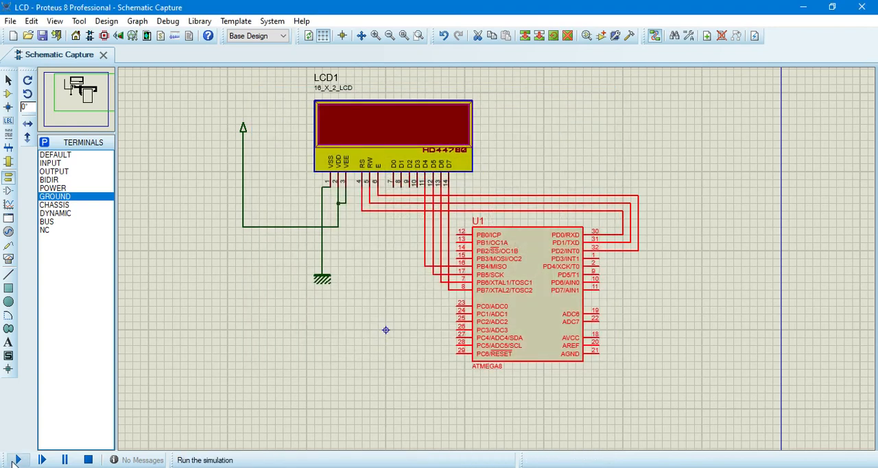
Run the Proteus simulation of the LCD circuit, then return to LCD.c in CodeVisionAVR
click(19, 460)
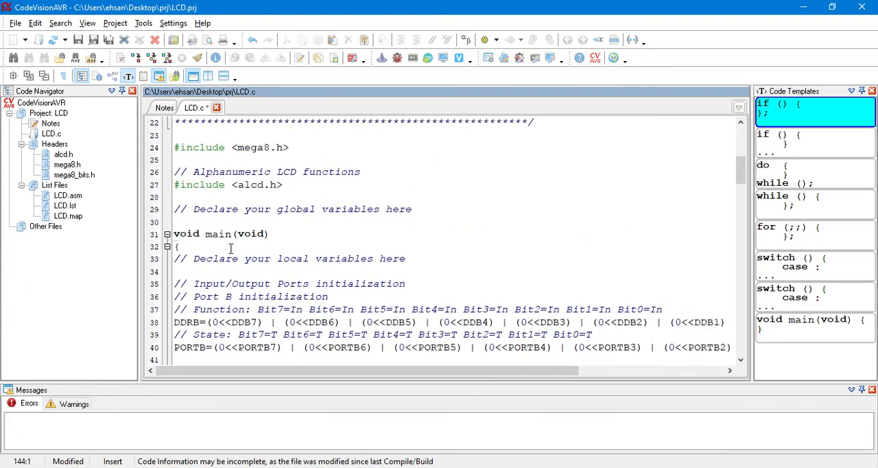
Declare global unsigned char surname[12] = "Yousefzadeh" and counter i = 0 under the global variables comment
click(182, 222)
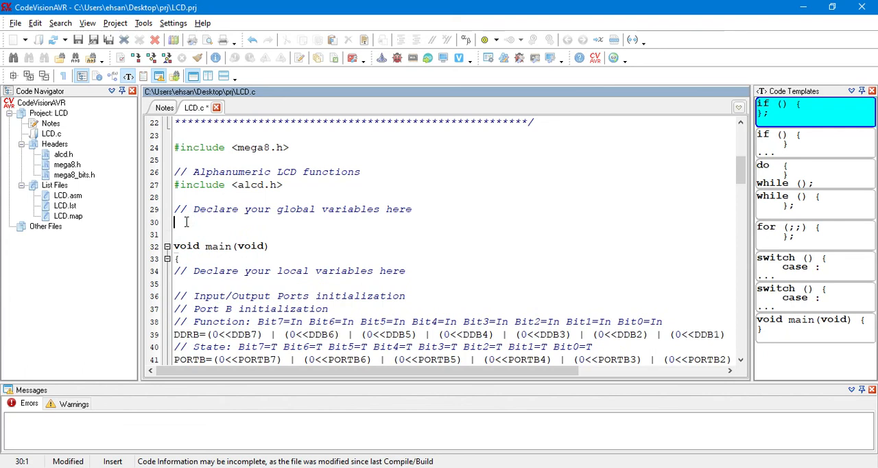
text(unsigned char)
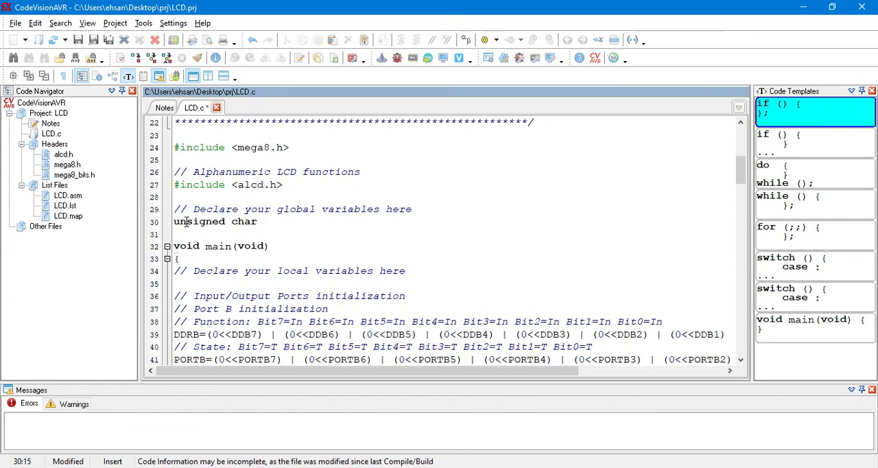
text(surname[])
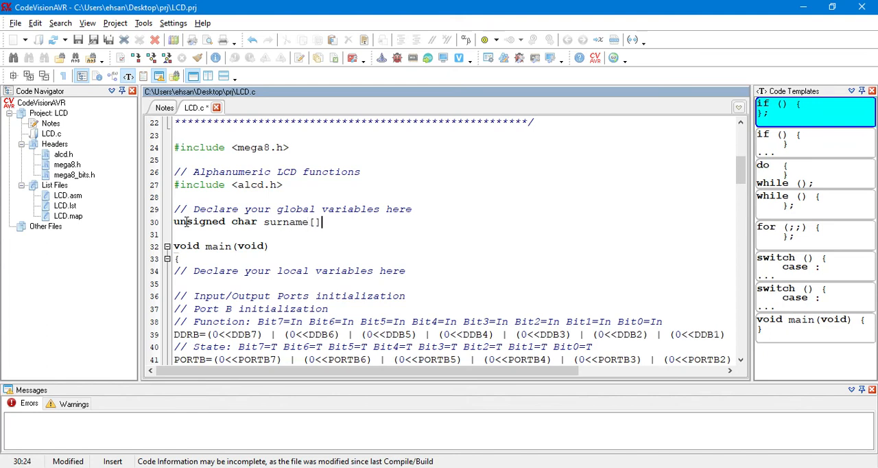
text(=)
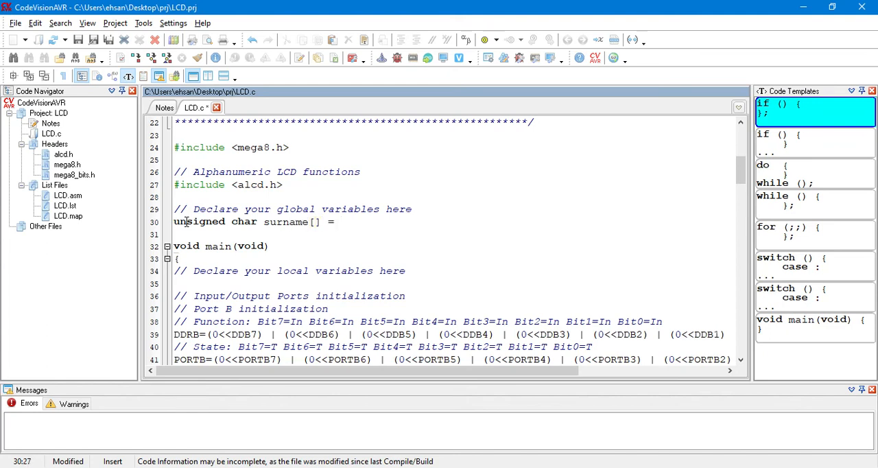
text("Y")
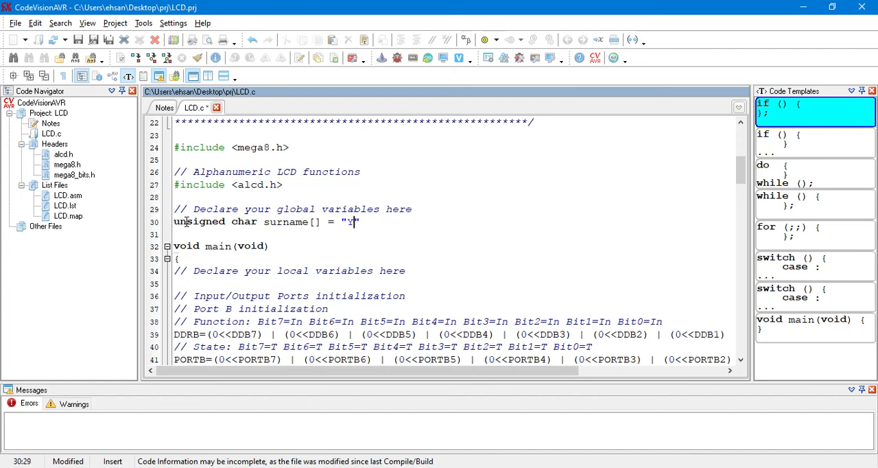
text(ousefzadeh)
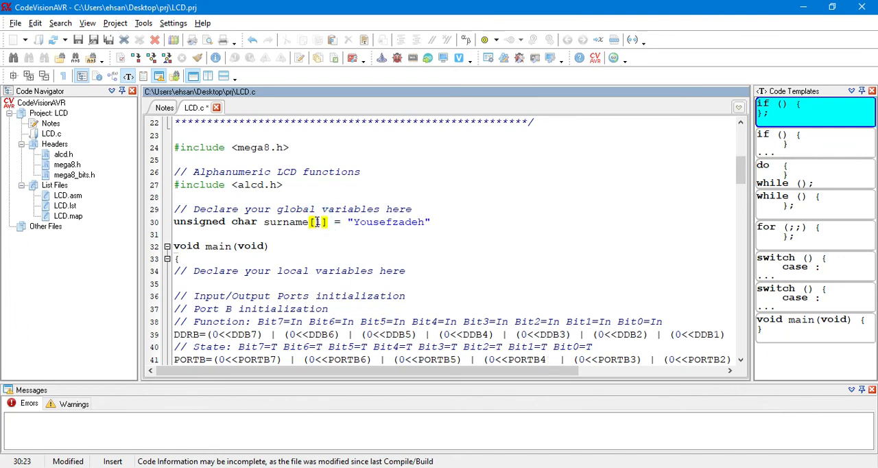
text(12)
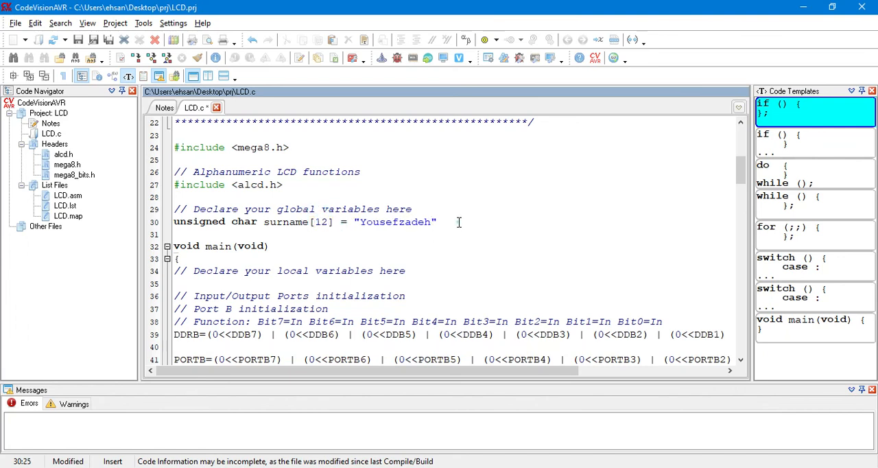
text(;)
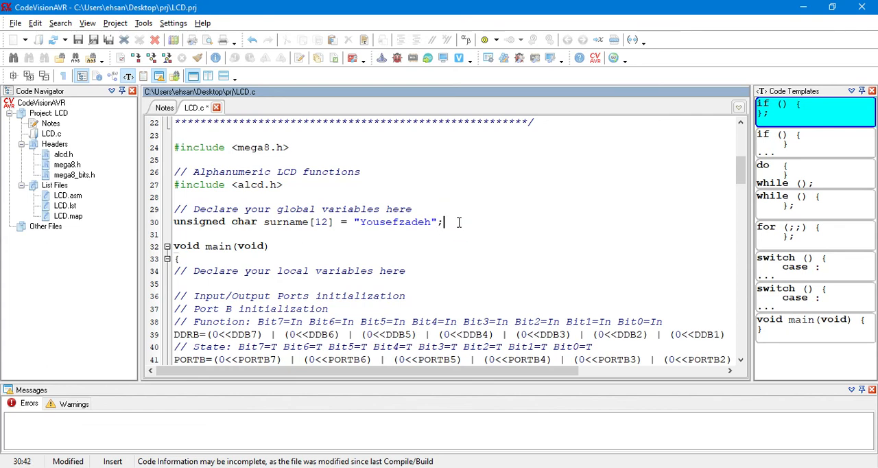
text(, i)
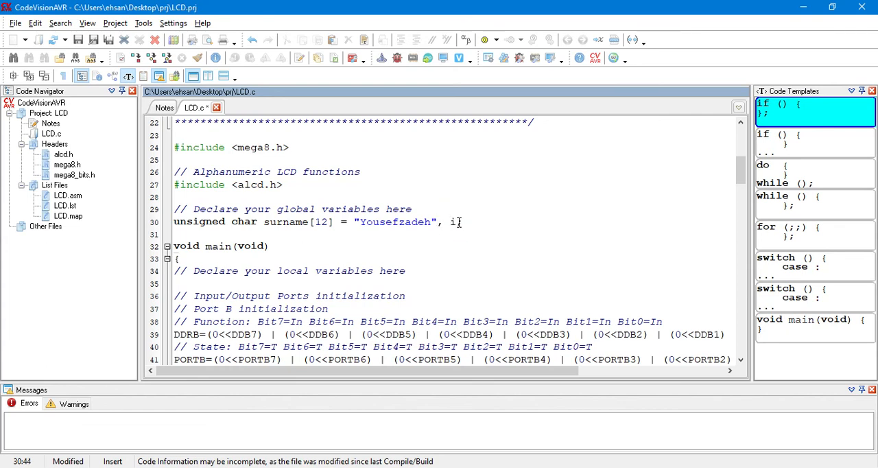
text(= 0)
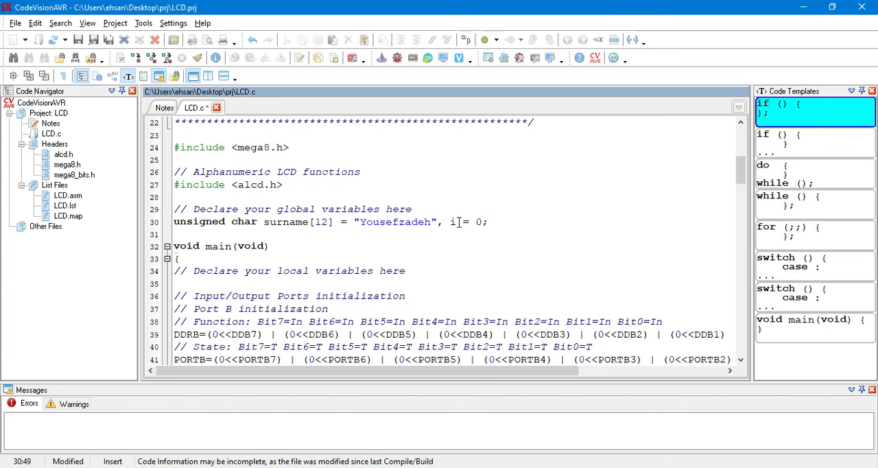
Write a for loop header at the end of main iterating i from 0 to 13
scroll(down, 3)
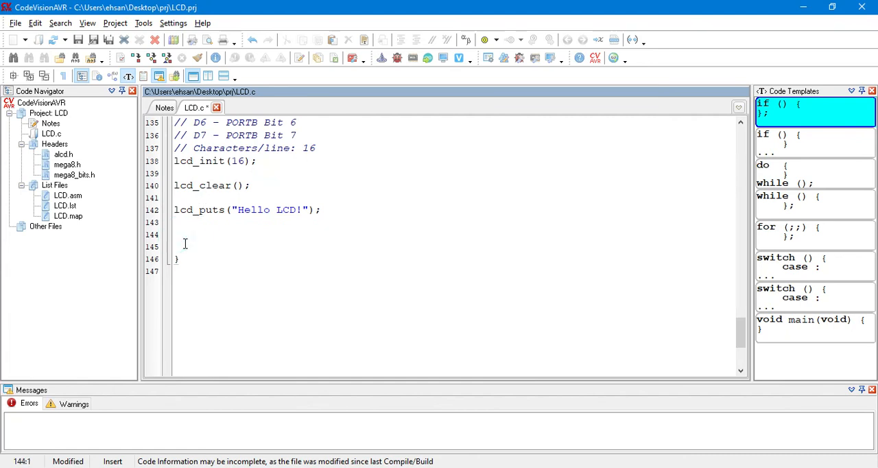
text(for())
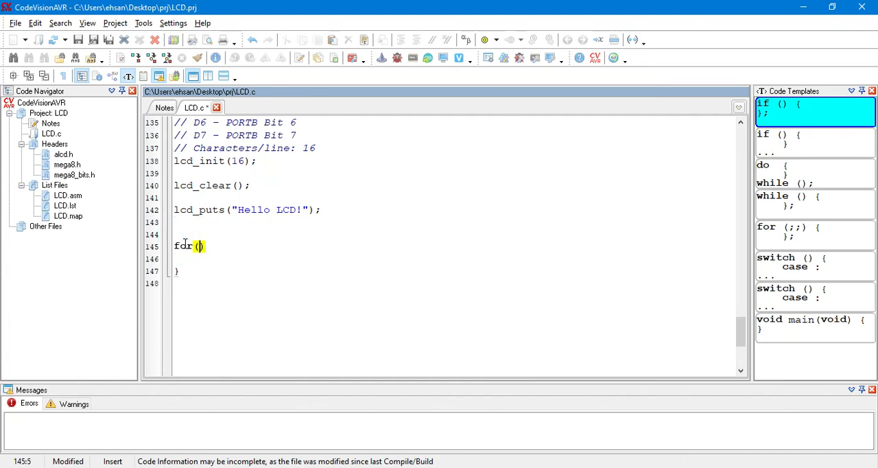
text(i = 0;)
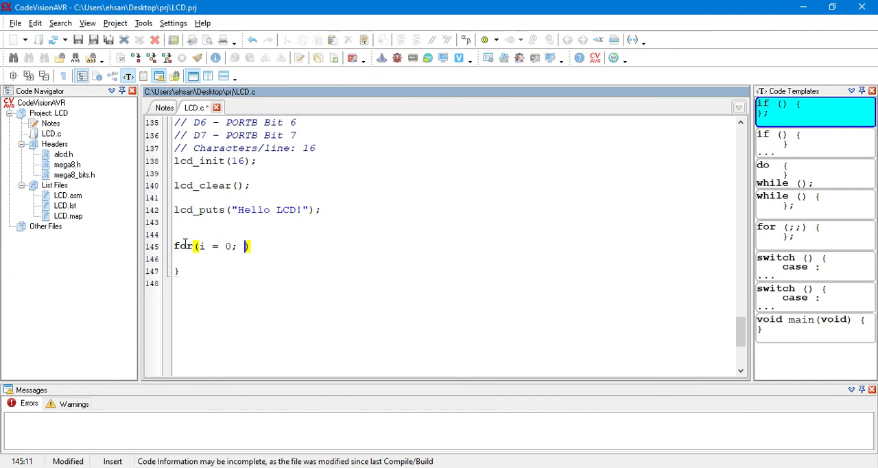
text(i <=)
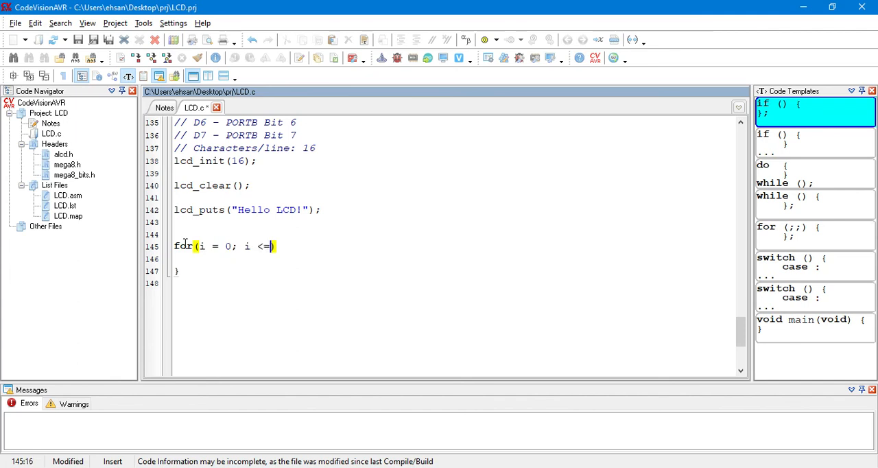
text(13; i)
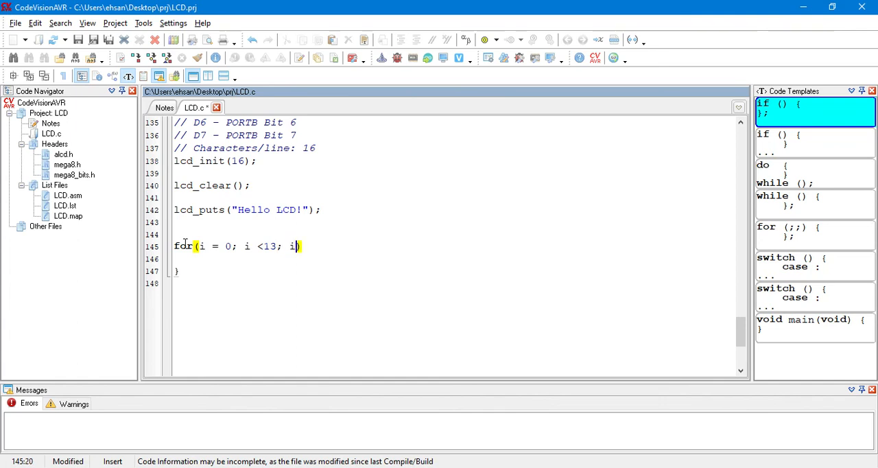
text(++) {)
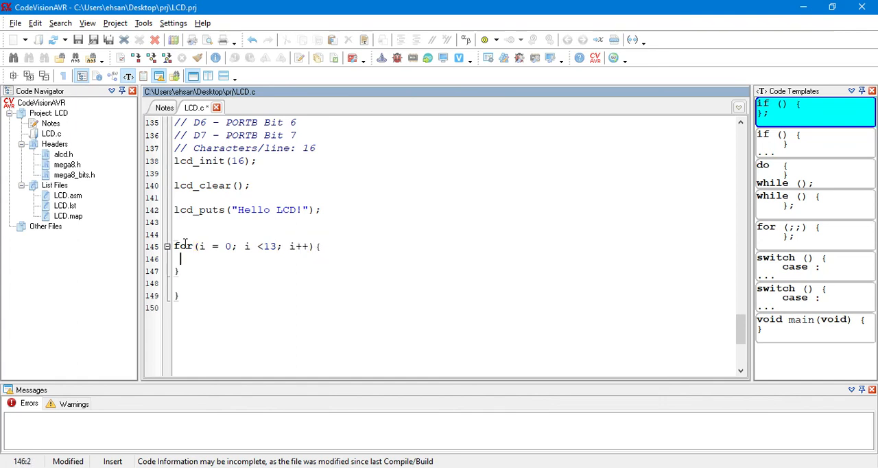
Inside the loop, print surname[i] with lcd_putchar and wait with delay_ms(100)
text(1)
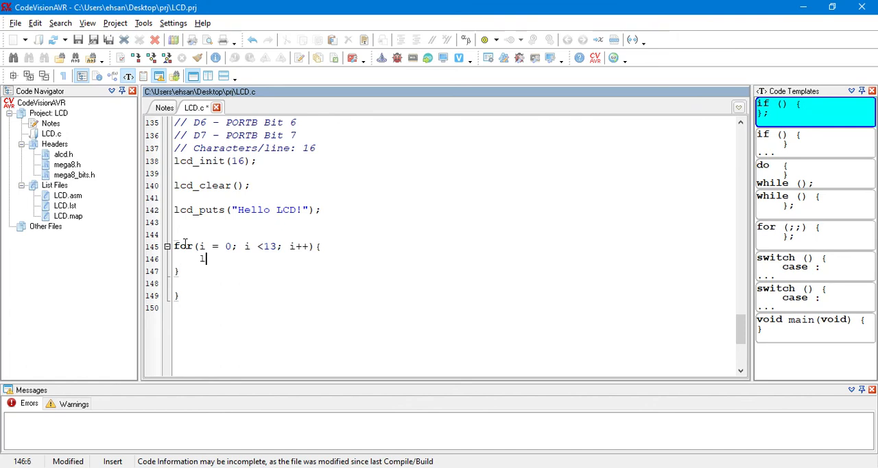
text(cd_p)
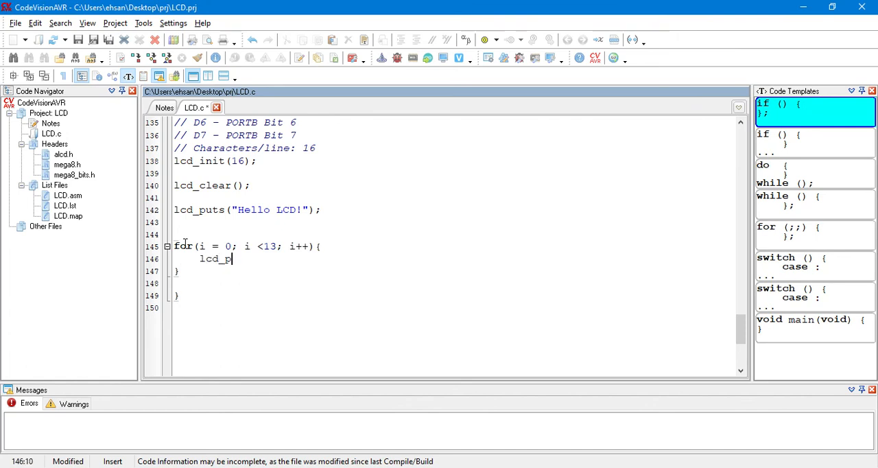
text(utchar())
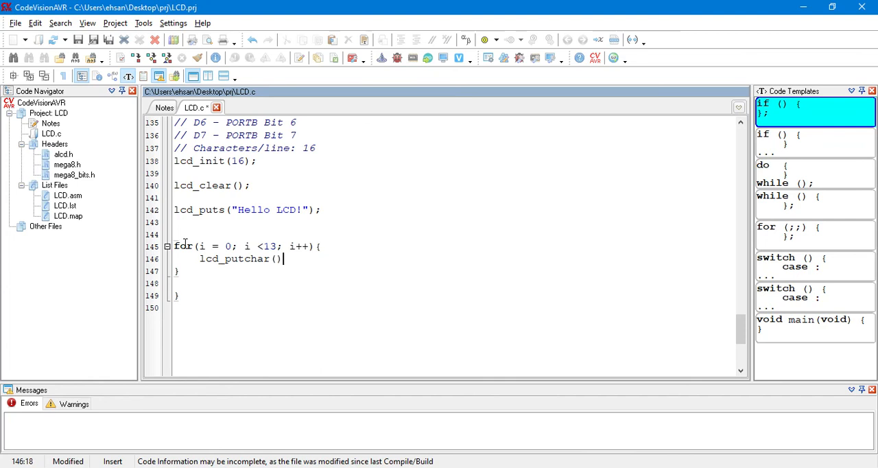
text(surname[i)
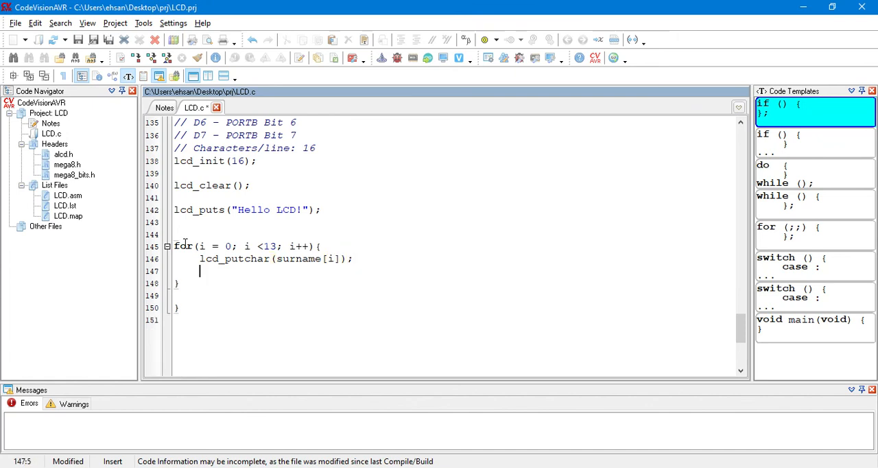
text(delay_ms)
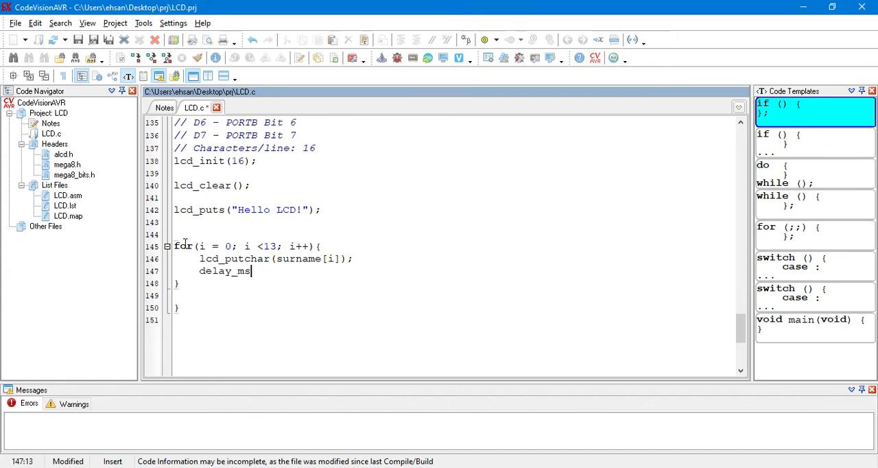
text(();)
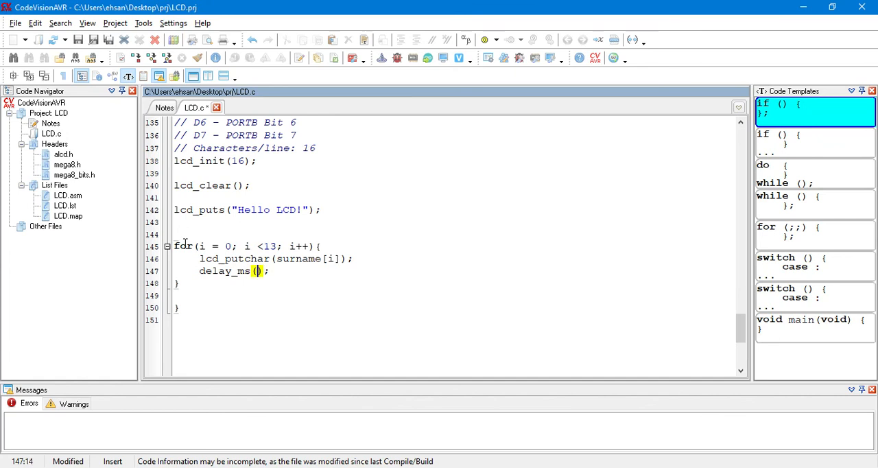
text(100)
text(#)
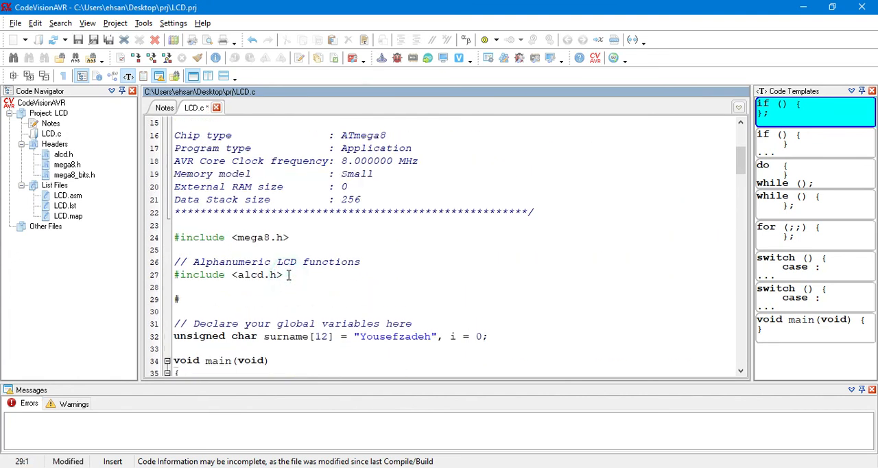
Add #include <delay.h> on line 29 below the alcd.h include
text(inclu)
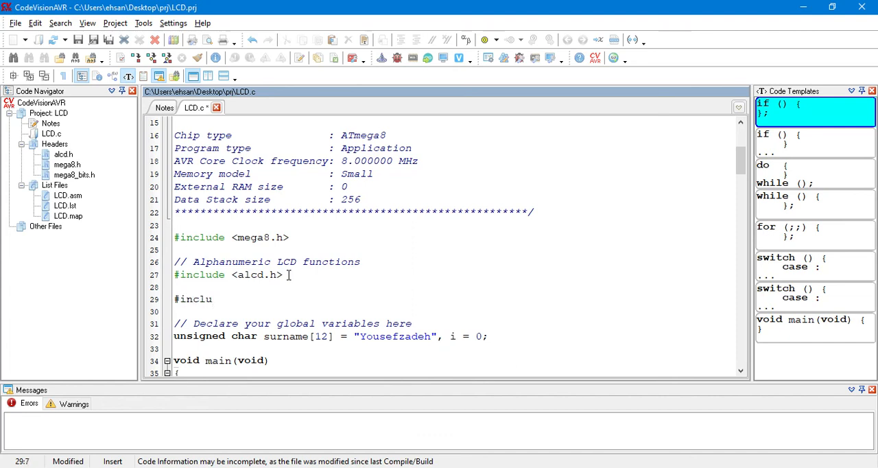
text(de <d>)
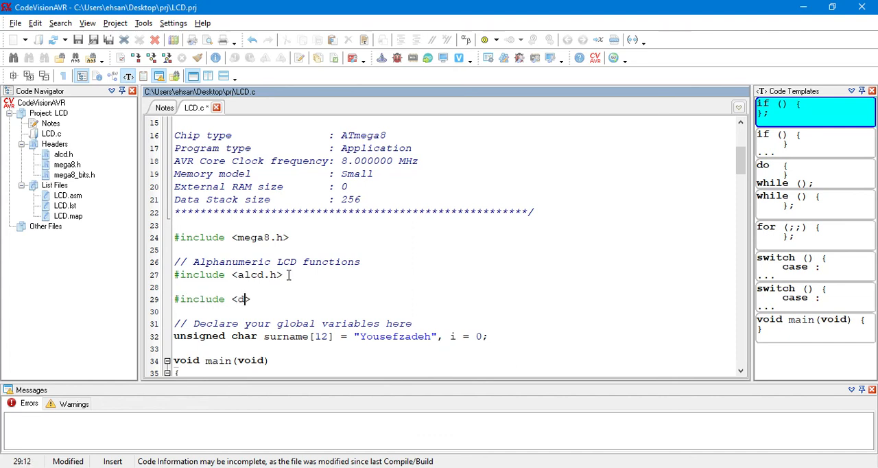
text(elay.h)
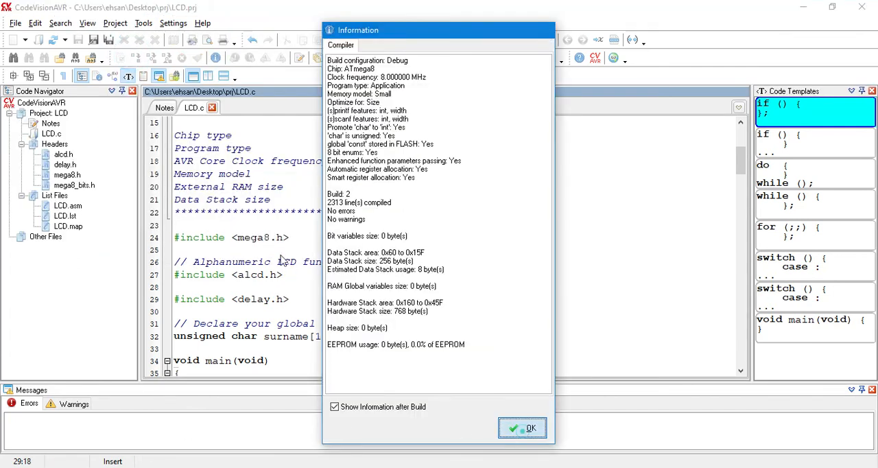
Compile and build the project with the delay header, confirming no errors or warnings
click(522, 427)
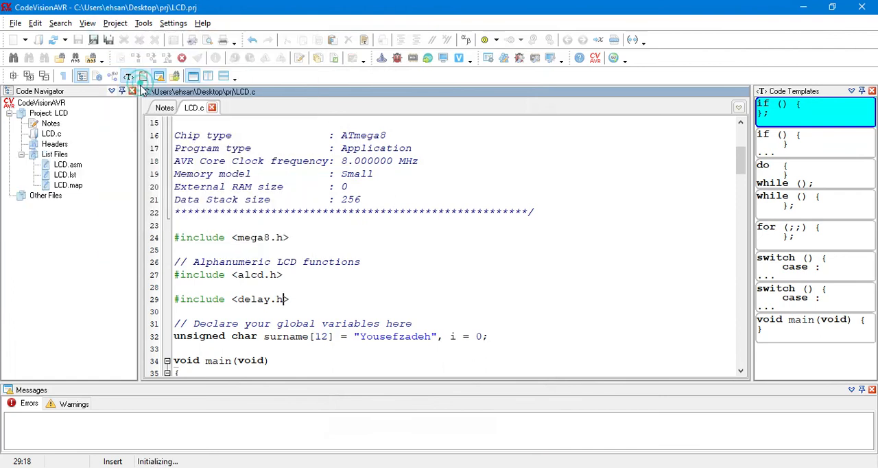
click(140, 76)
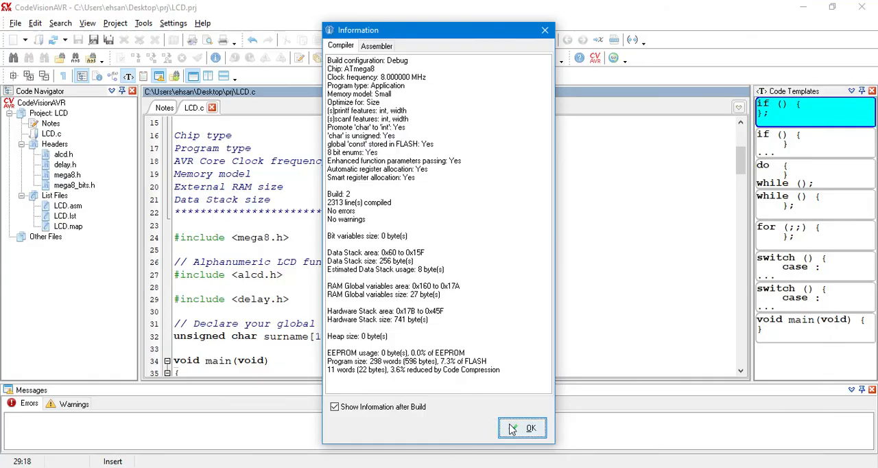
click(531, 427)
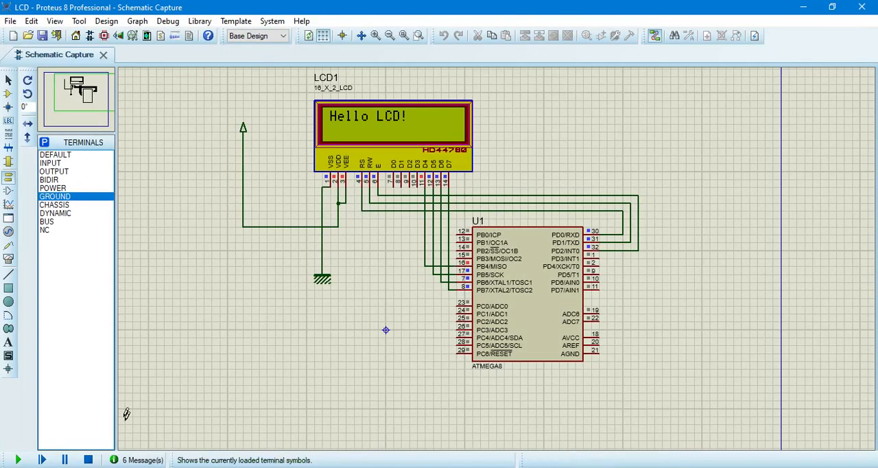
Run the simulation and observe the surname continuing on line 1 right after Hello LCD!
click(88, 460)
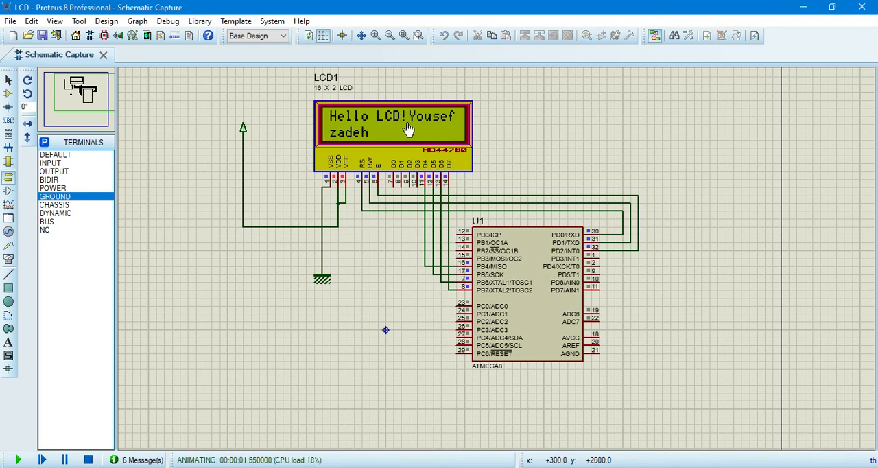
mouse_move(350, 127)
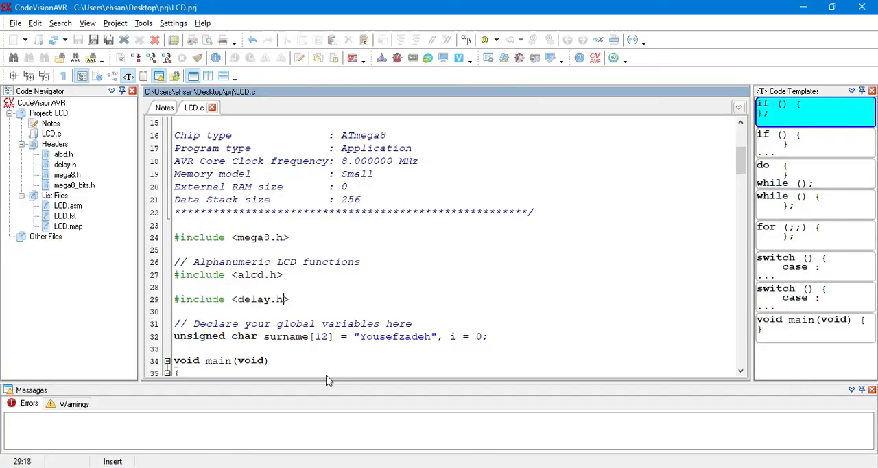
Insert lcd_gotoxy(0, 1); on a new line after the Hello LCD! print, before the surname loop
scroll(down, 3)
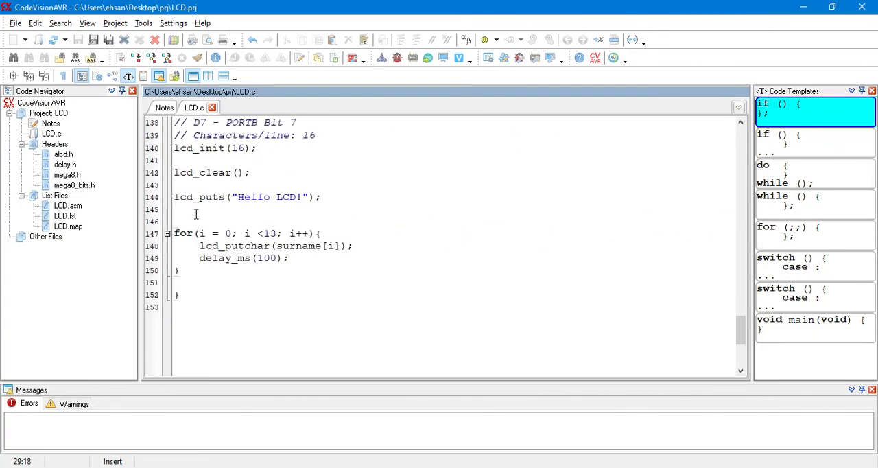
click(175, 221)
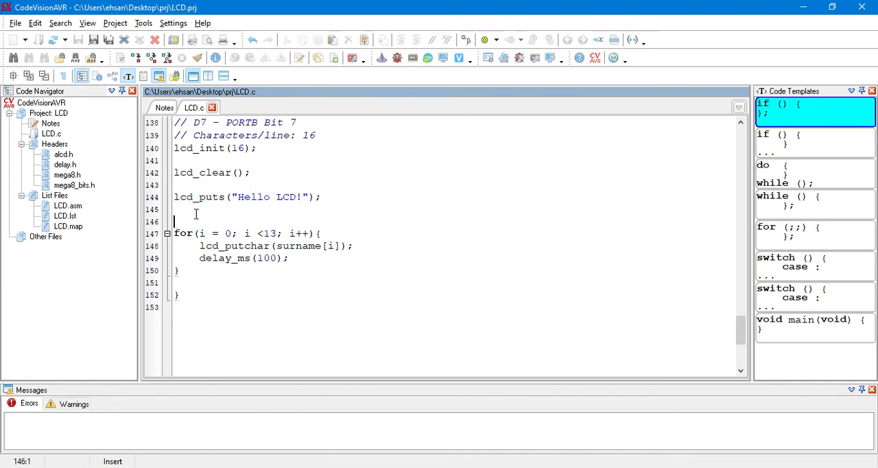
text(lcd)
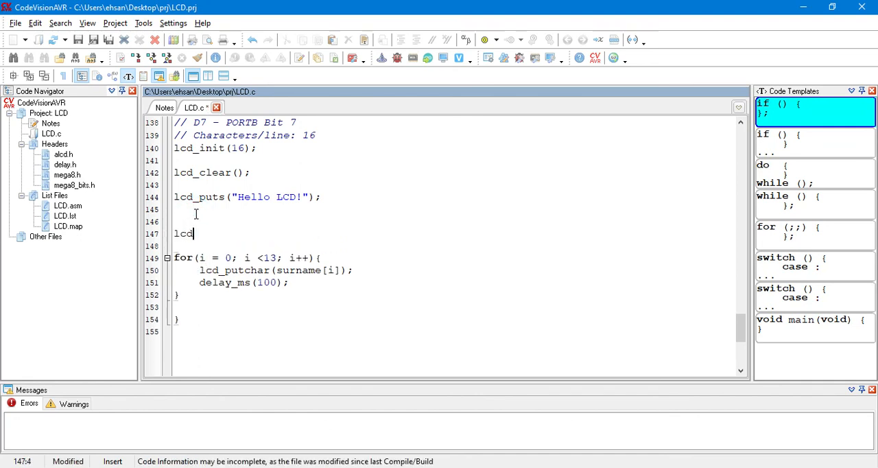
text(_gotoxy)
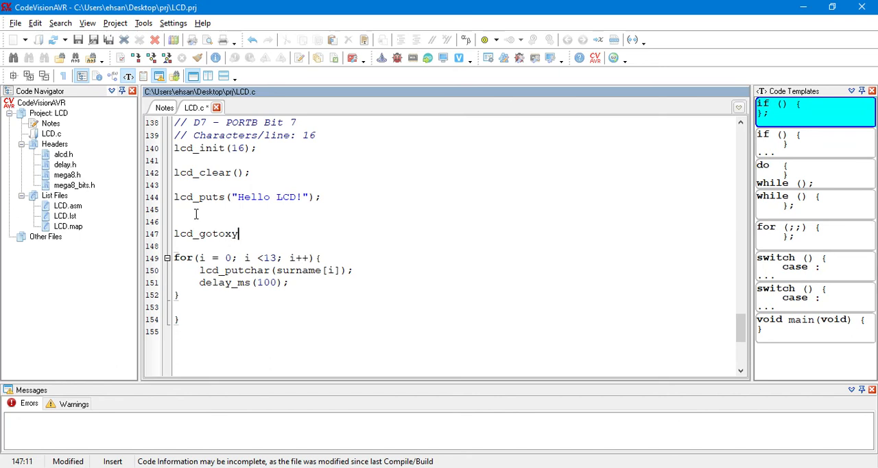
text(();)
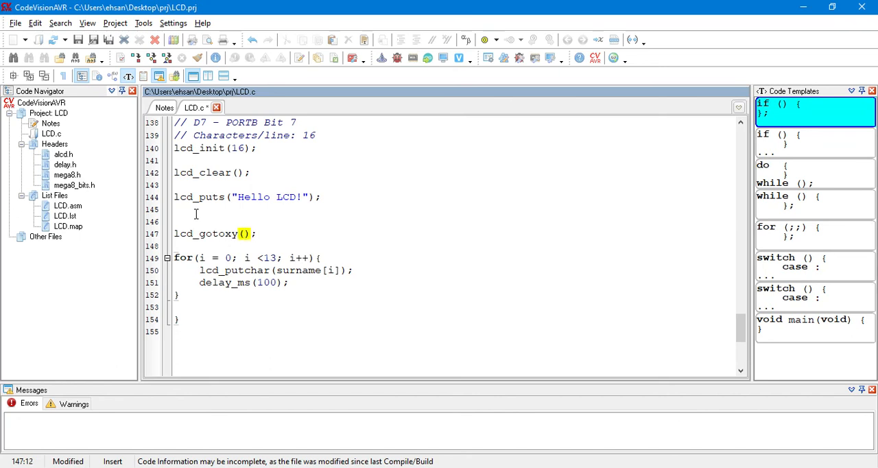
text(0, 1)
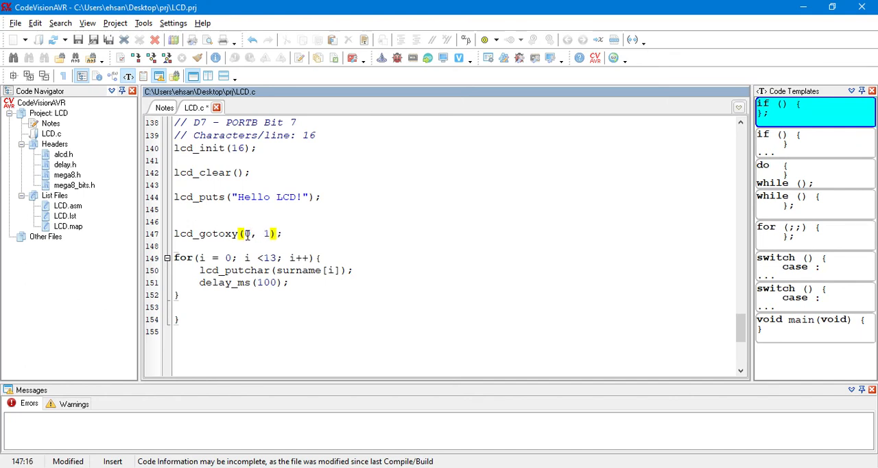
text(0)
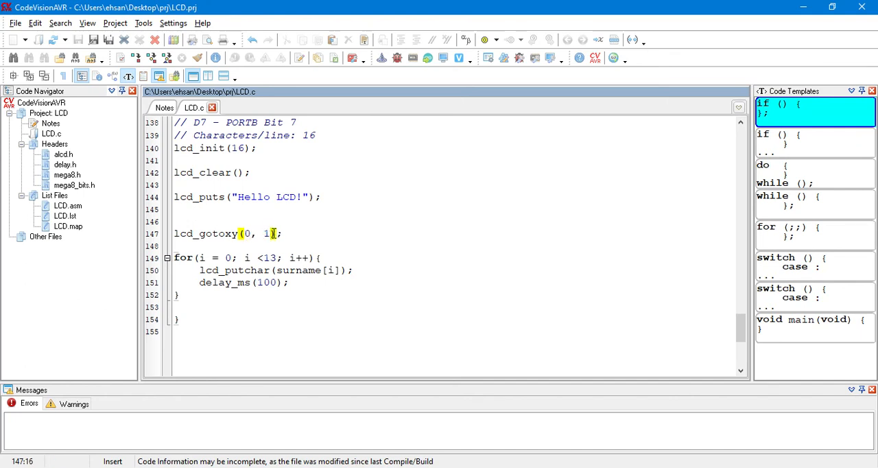
Compile and build LCD.c via the Project menu, confirming a clean 302-word program
click(115, 23)
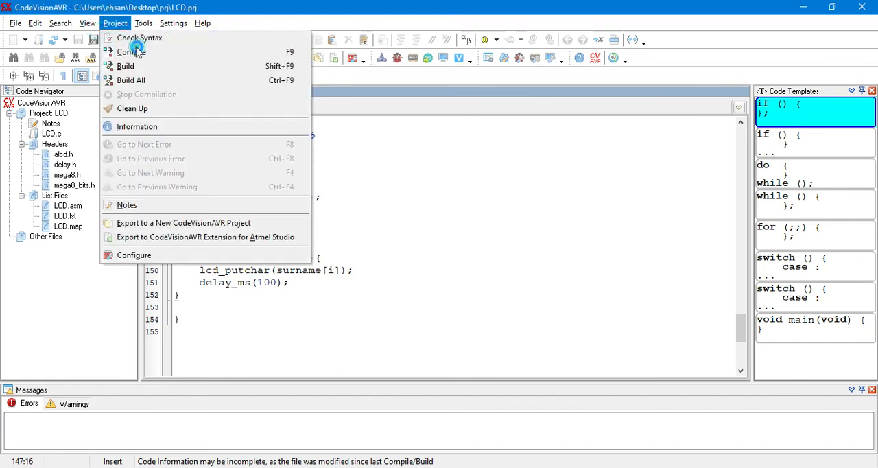
click(125, 65)
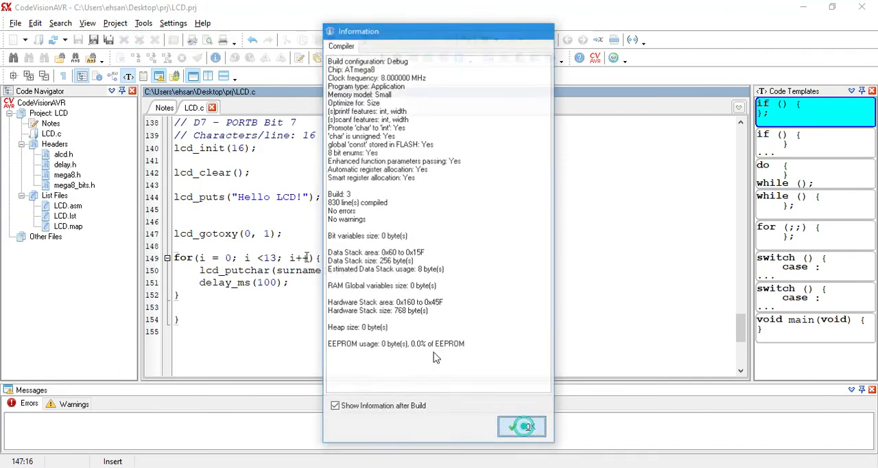
click(521, 426)
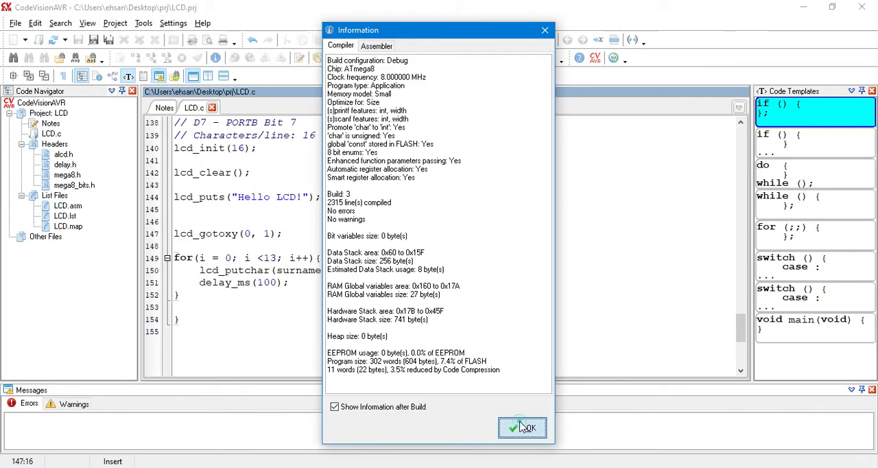
click(523, 428)
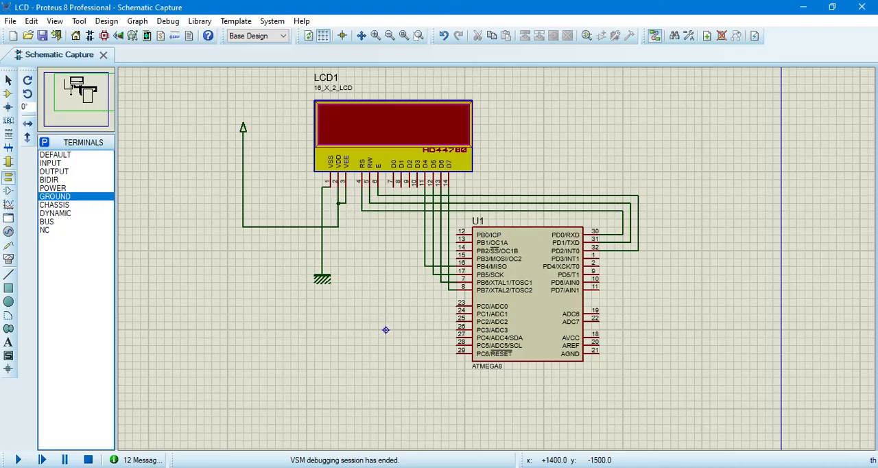
mouse_move(19, 459)
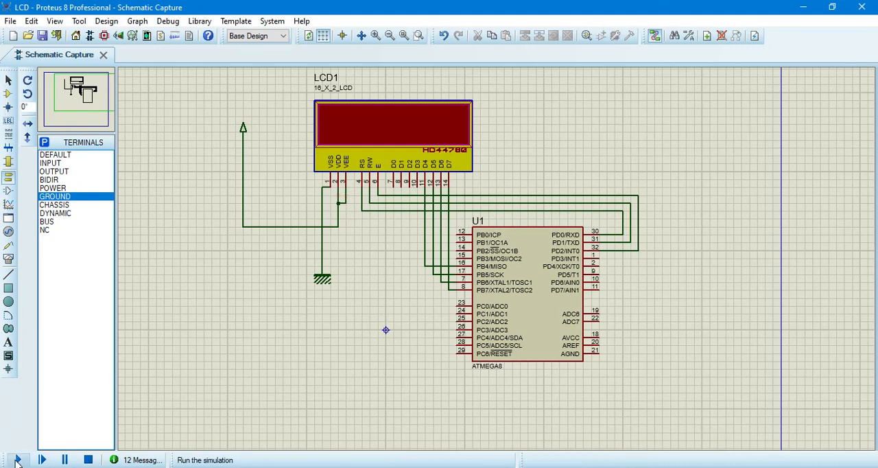
Run the simulation so the LCD shows Hello LCD! on line 1 and Yousefzadeh on line 2
click(18, 459)
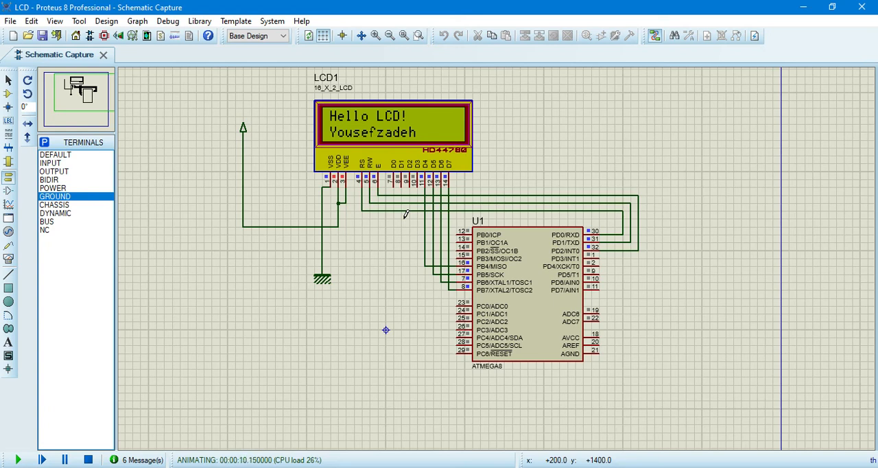
mouse_move(644, 436)
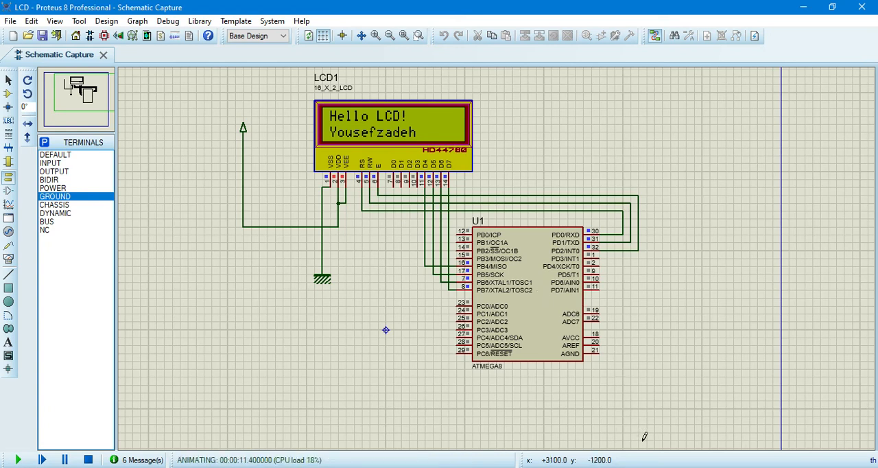